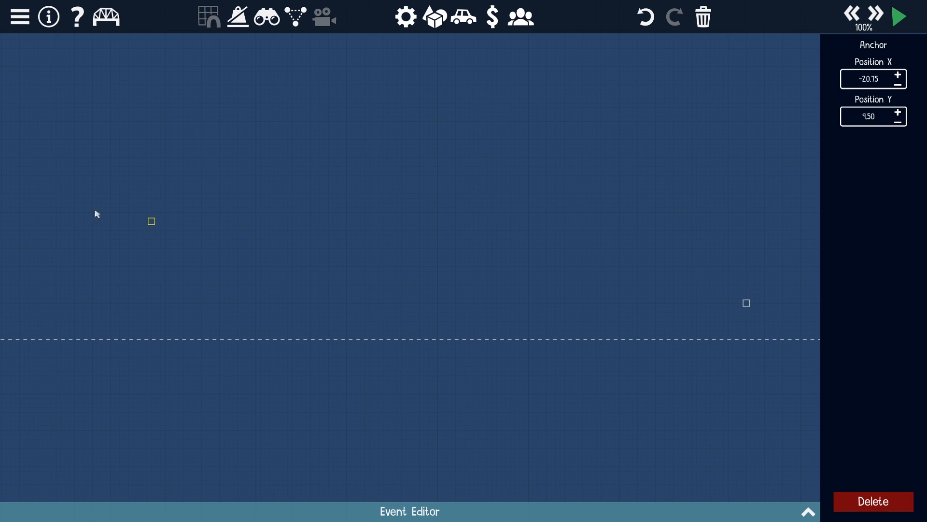
Step: Open the sandbox objects palette from the top toolbar
left_click(435, 16)
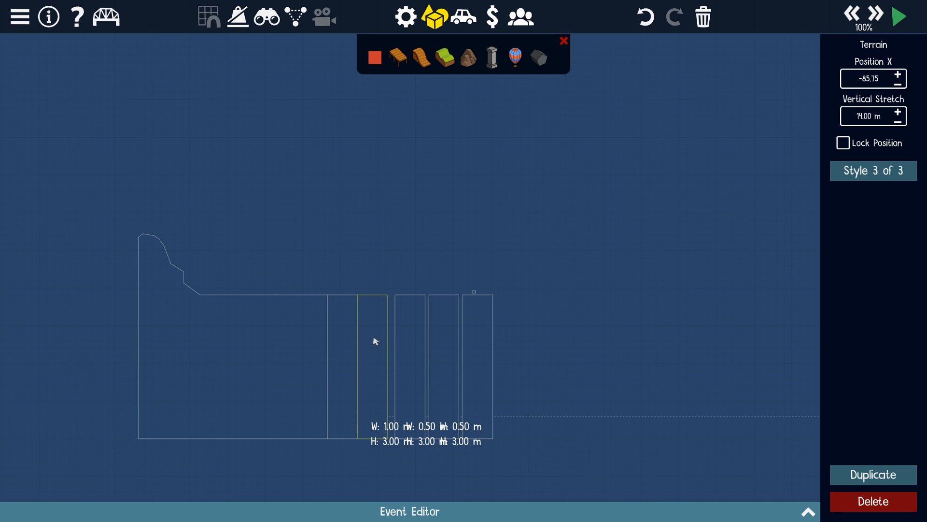
Step: Place a 4-metre pillar and drag it down to the waterline
left_click(490, 58)
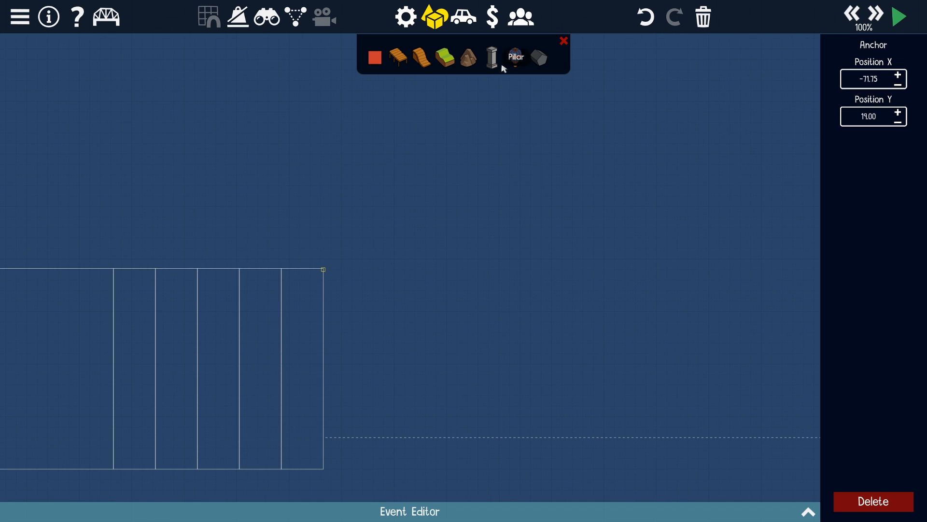
left_click(514, 58)
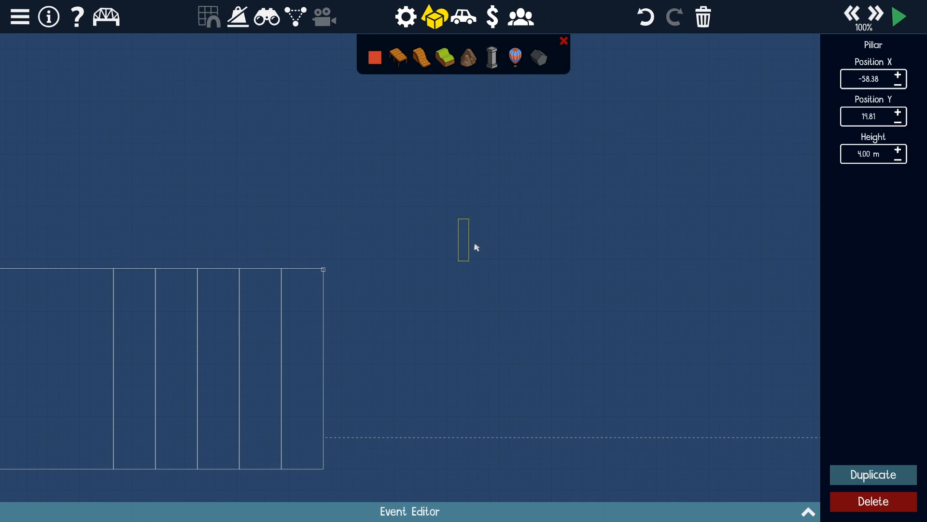
left_click_drag(464, 234, 390, 378)
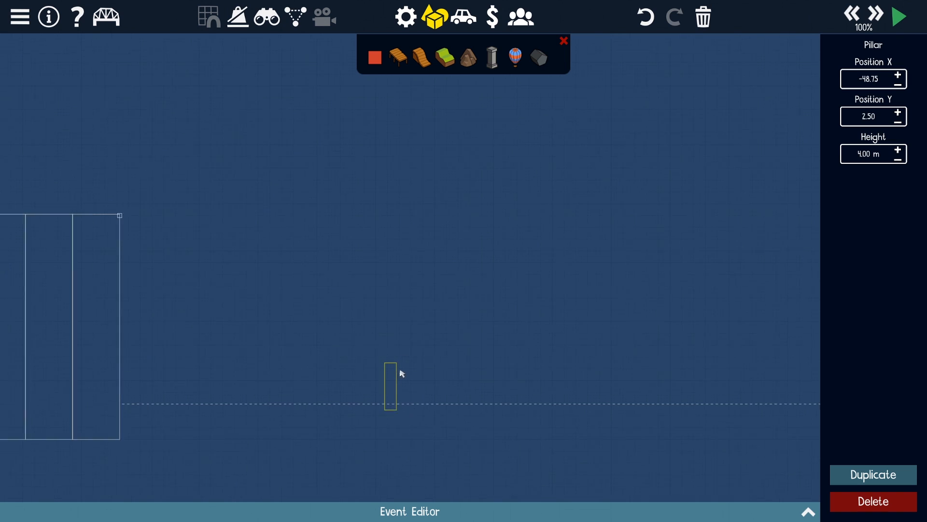
mouse_move(486, 58)
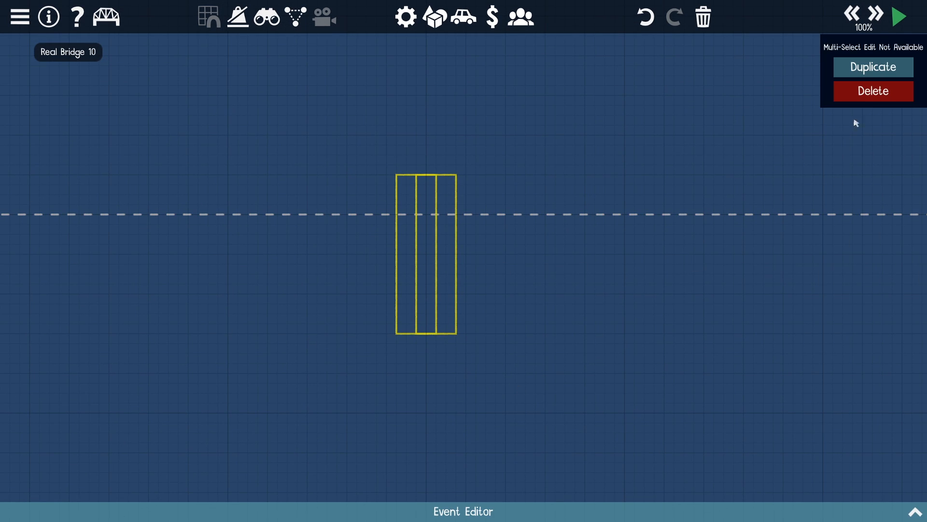
Step: Shift the copied pillars right, drop them, and duplicate the tall pillar tower
left_click_drag(426, 254, 455, 124)
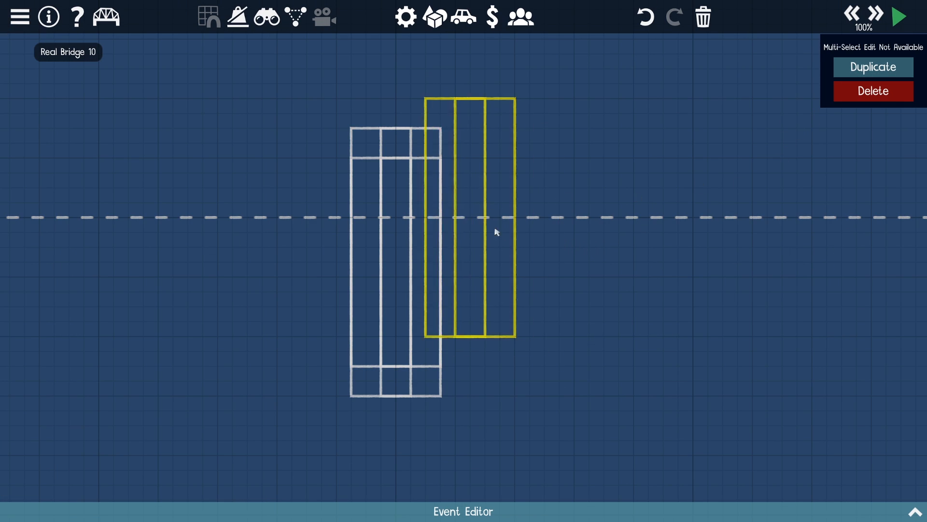
left_click(874, 66)
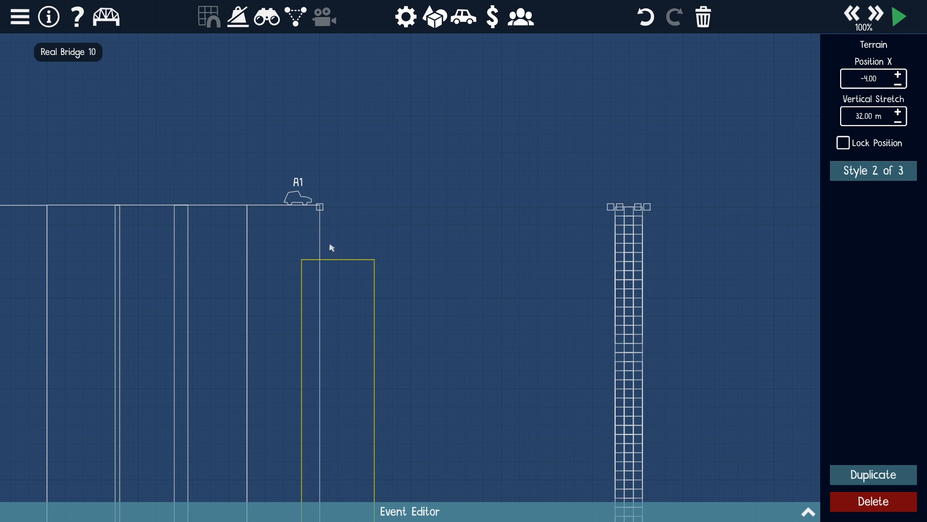
mouse_move(451, 296)
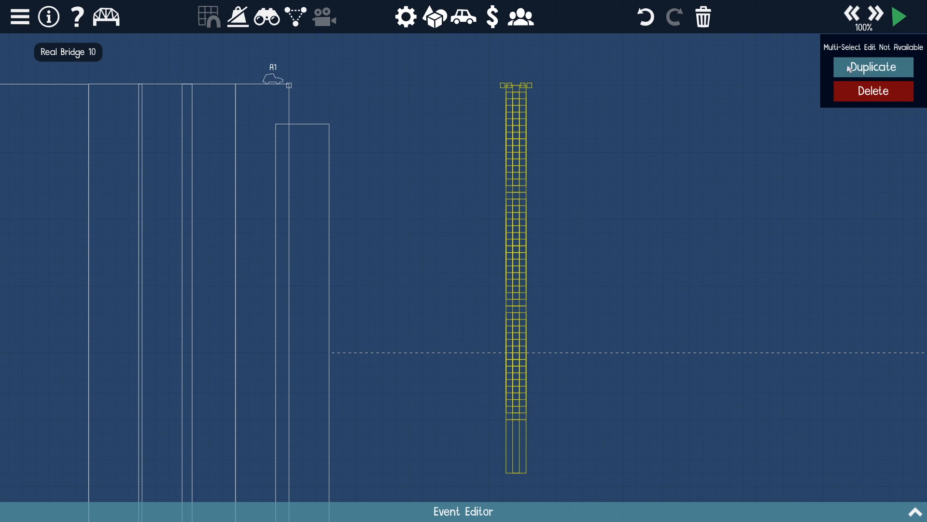
left_click(873, 67)
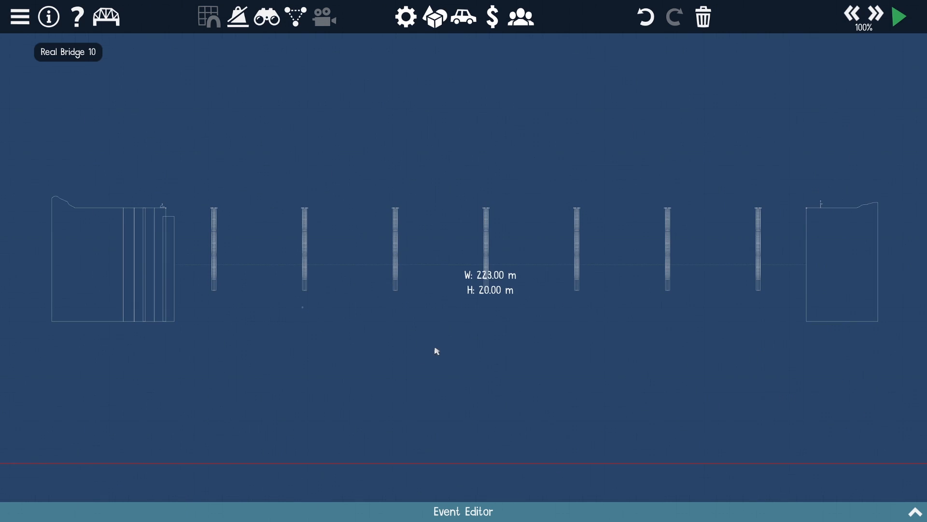
mouse_move(489, 321)
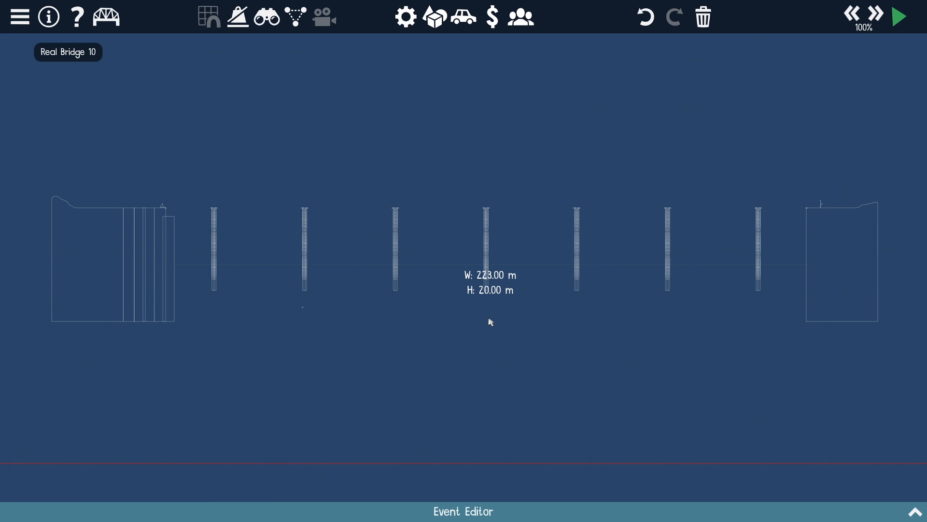
Step: Exit the sandbox editor and simulate the seven pillars standing in water
left_click(107, 16)
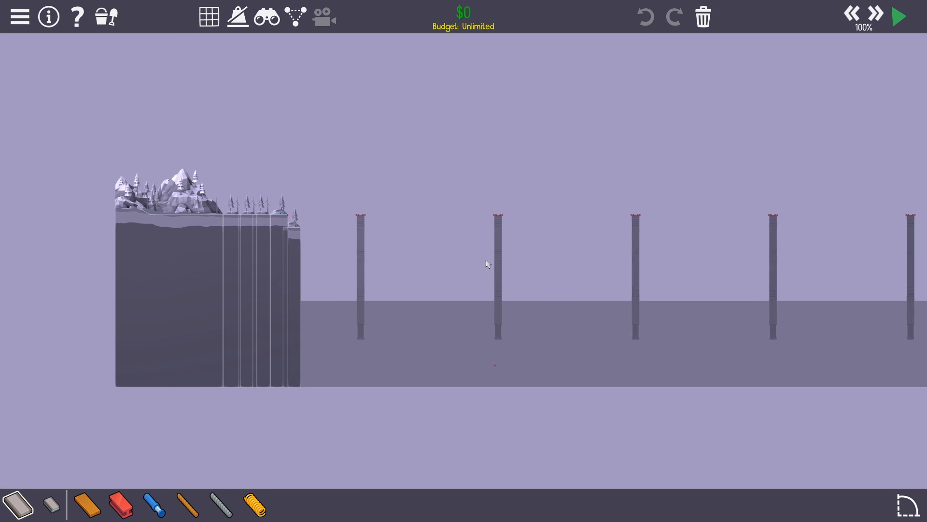
left_click(898, 16)
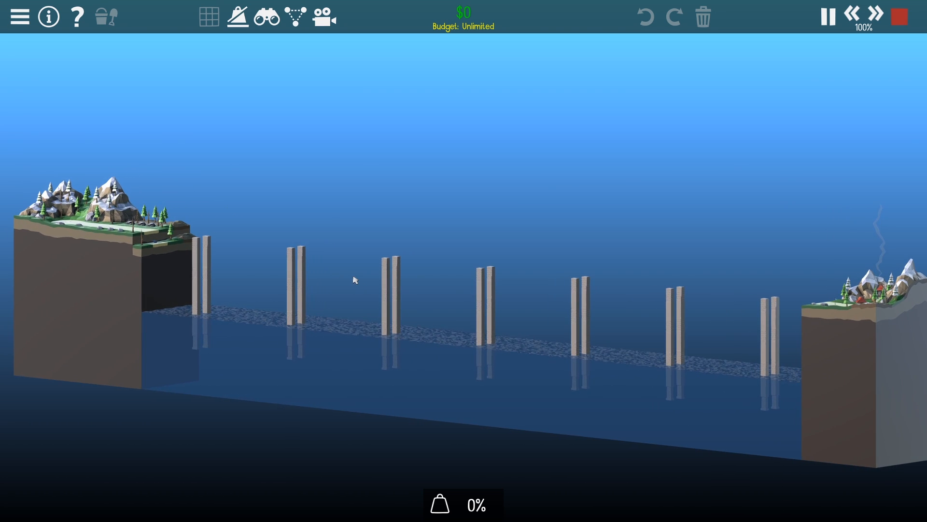
mouse_move(329, 173)
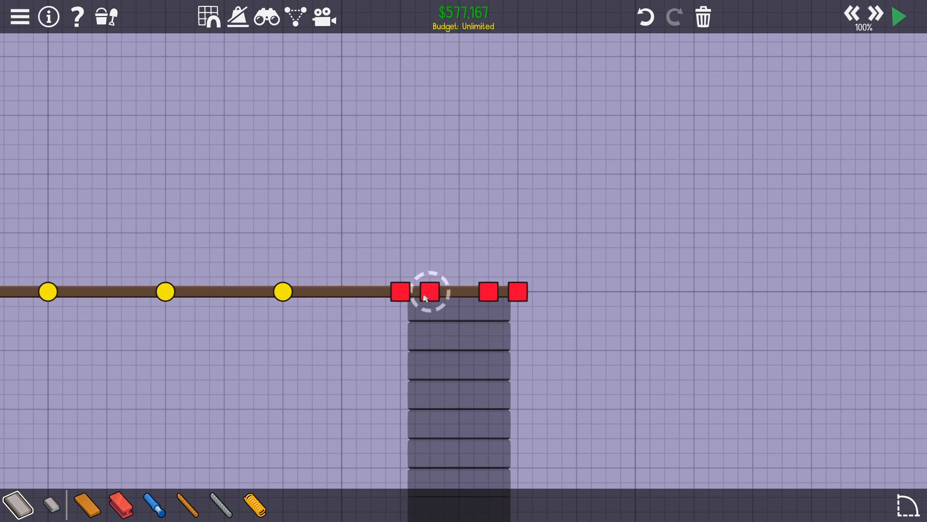
mouse_move(451, 310)
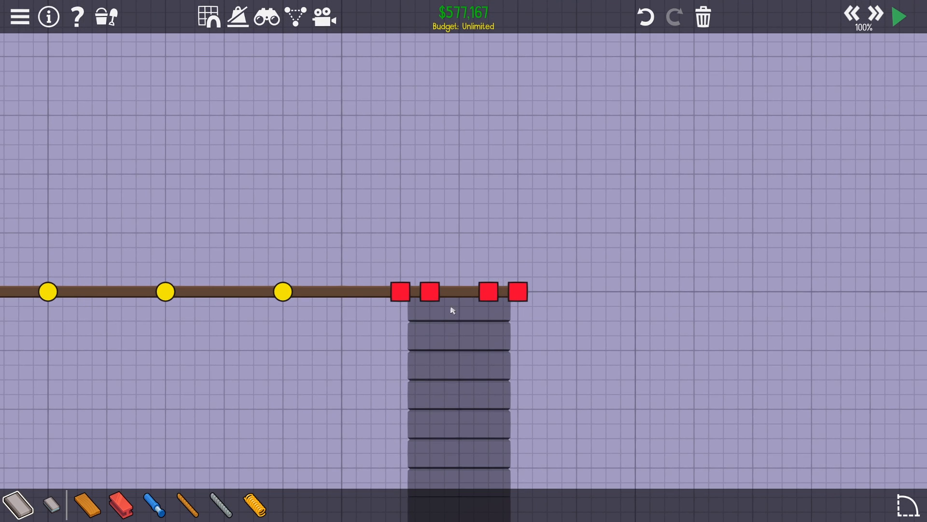
Step: Simulate the road deck resting on the first pillar, then stop the run
left_click(898, 15)
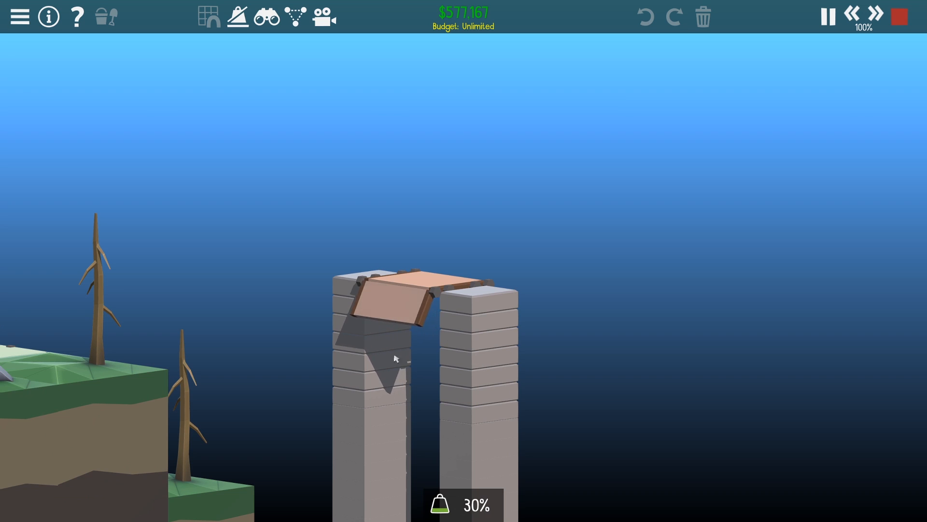
left_click(898, 17)
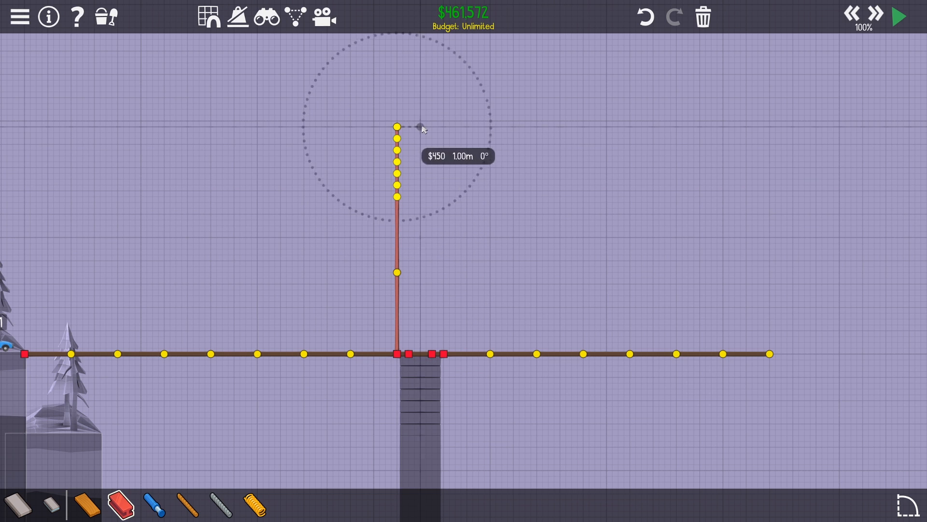
mouse_move(336, 361)
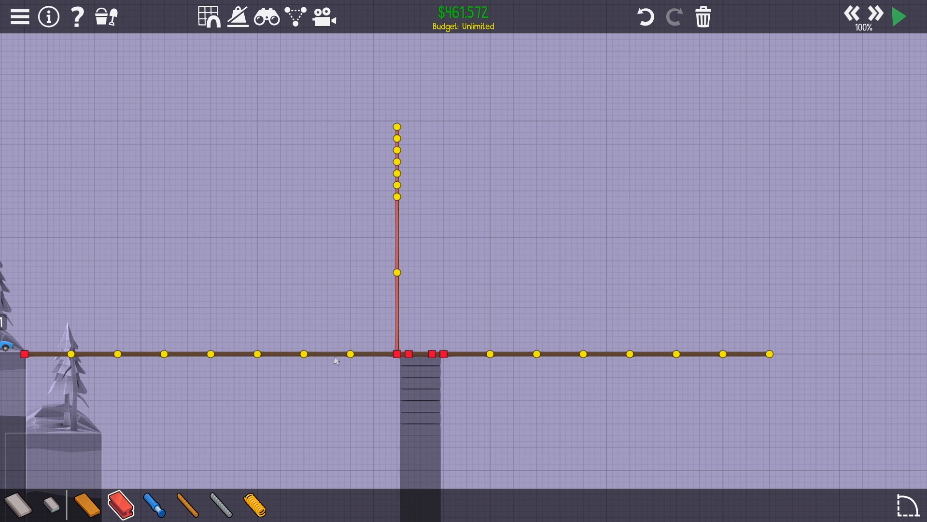
mouse_move(266, 363)
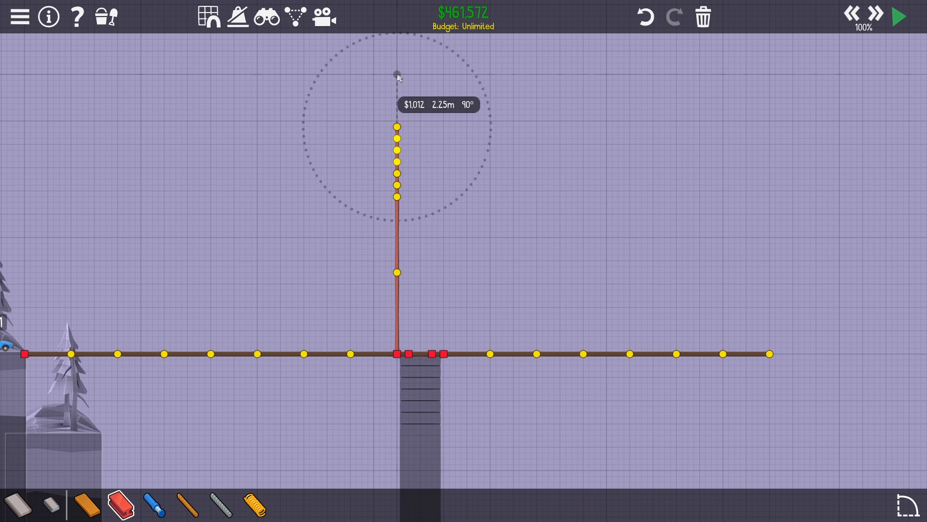
Step: Extend the red beam upward, cut the copied column, and lean both tops inward
left_click(396, 74)
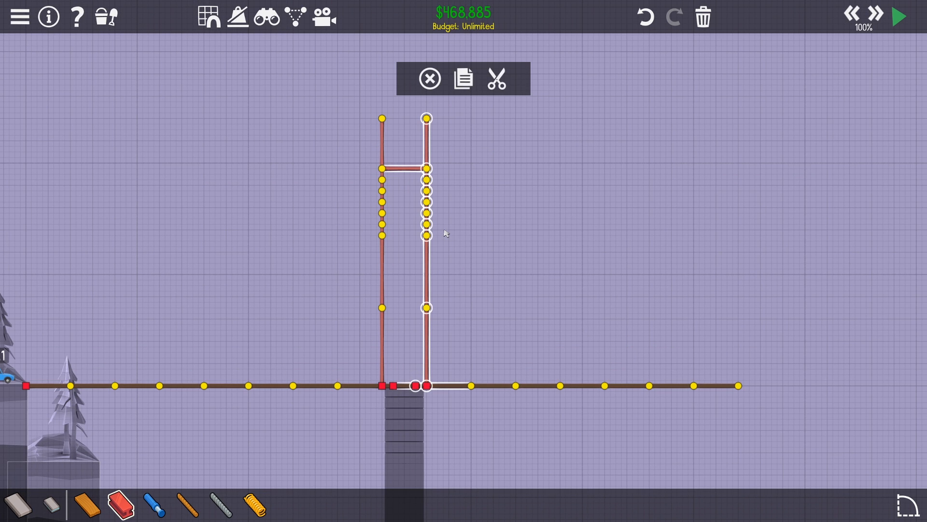
left_click(428, 79)
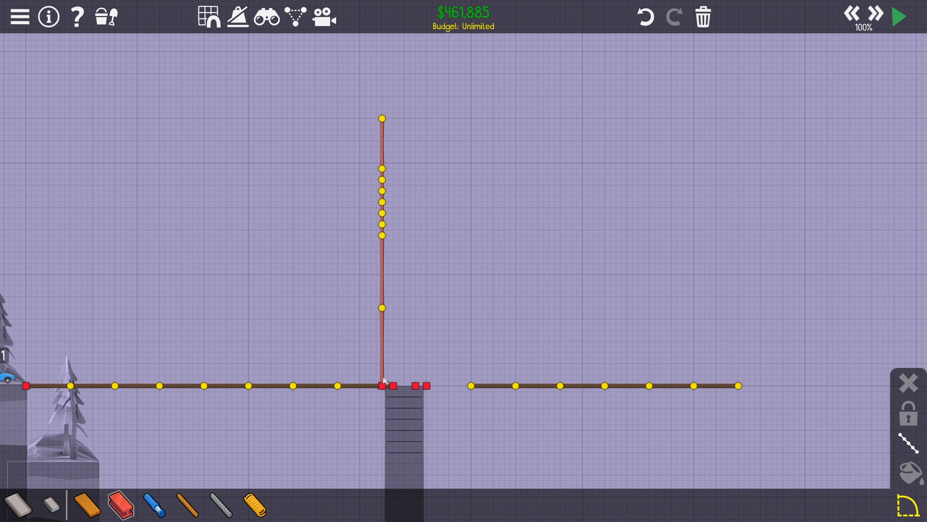
left_click_drag(384, 384, 407, 122)
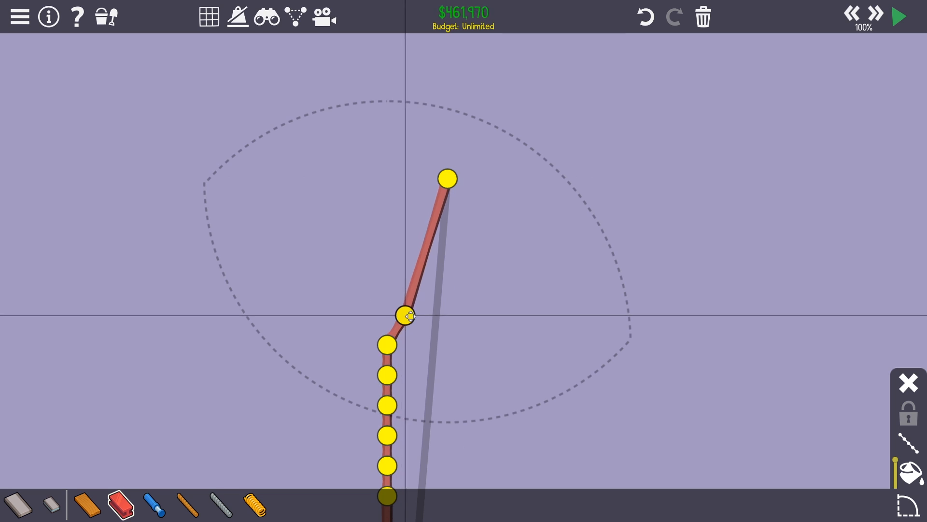
left_click_drag(405, 315, 432, 343)
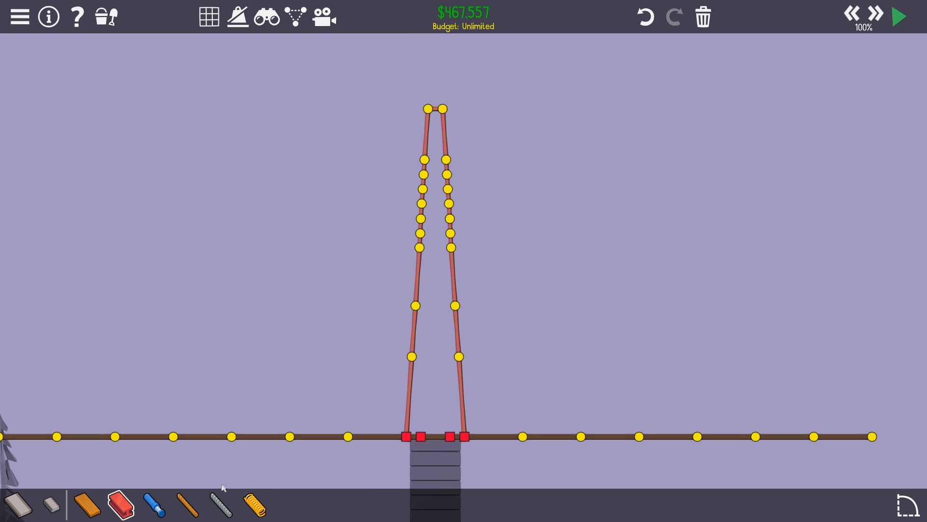
mouse_move(435, 426)
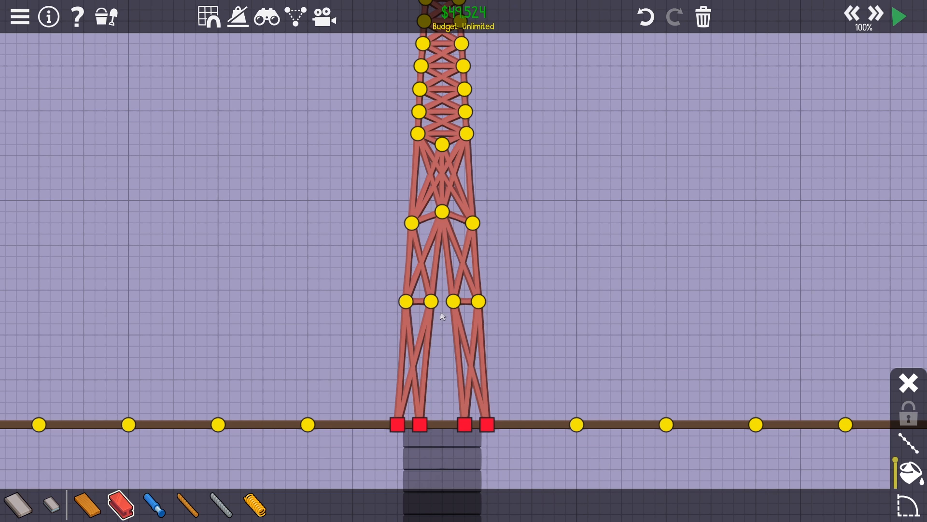
mouse_move(446, 266)
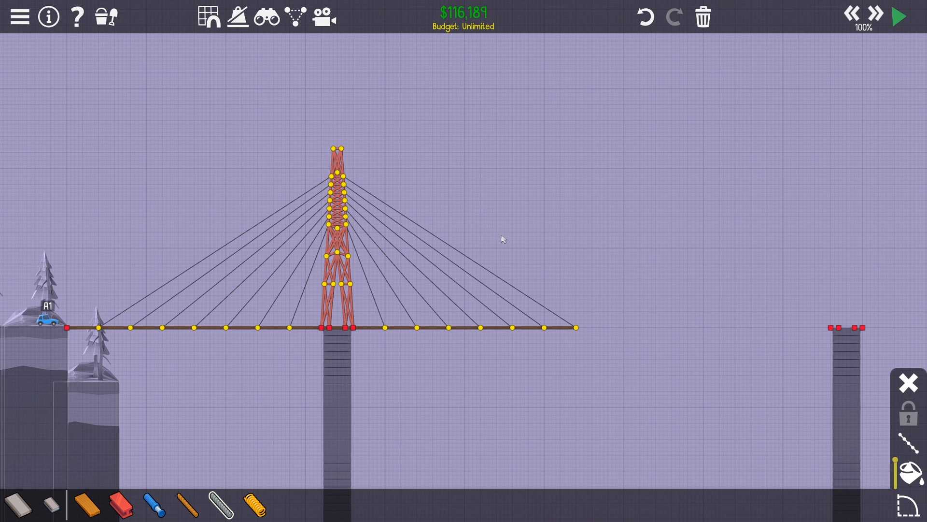
mouse_move(387, 403)
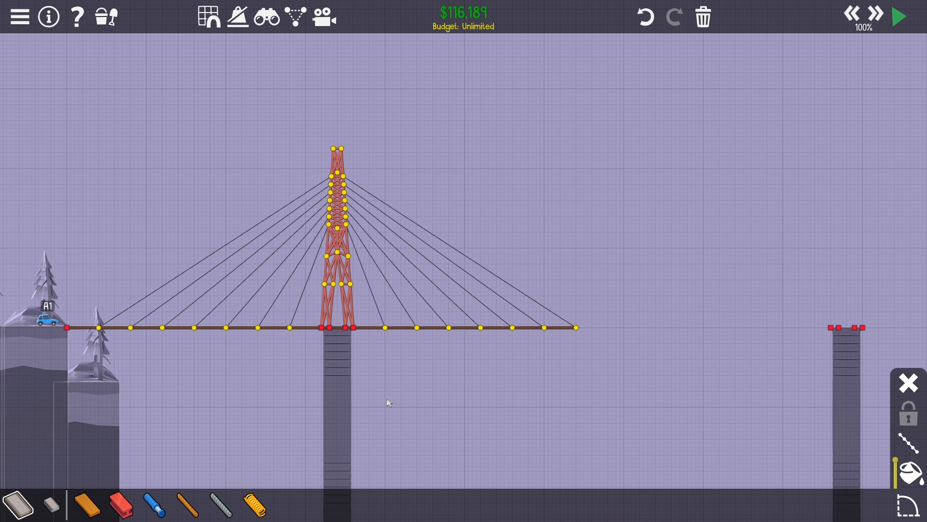
Step: Scroll the view over the Real Bridge 10 stepped valley terrain
scroll("down", 3)
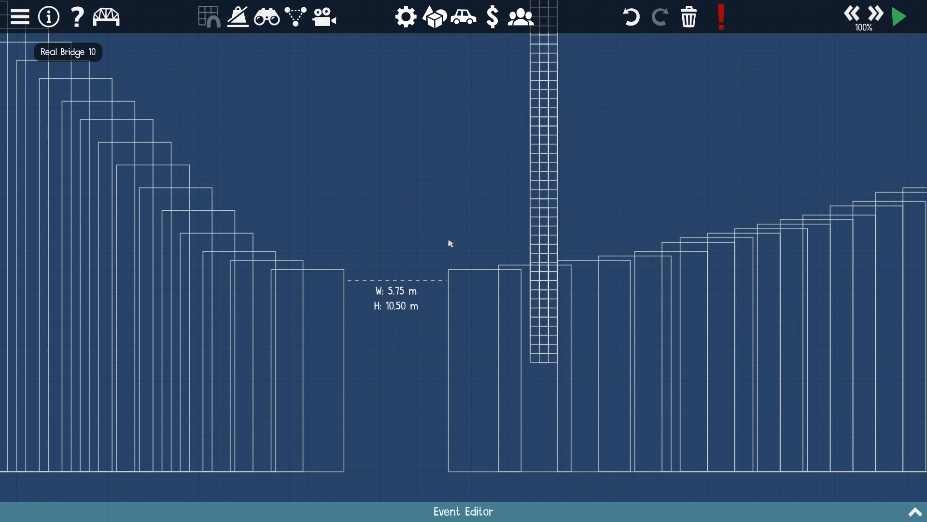
Step: Inspect the layout's vehicles, including the blimp, in the vehicle editor
left_click(463, 16)
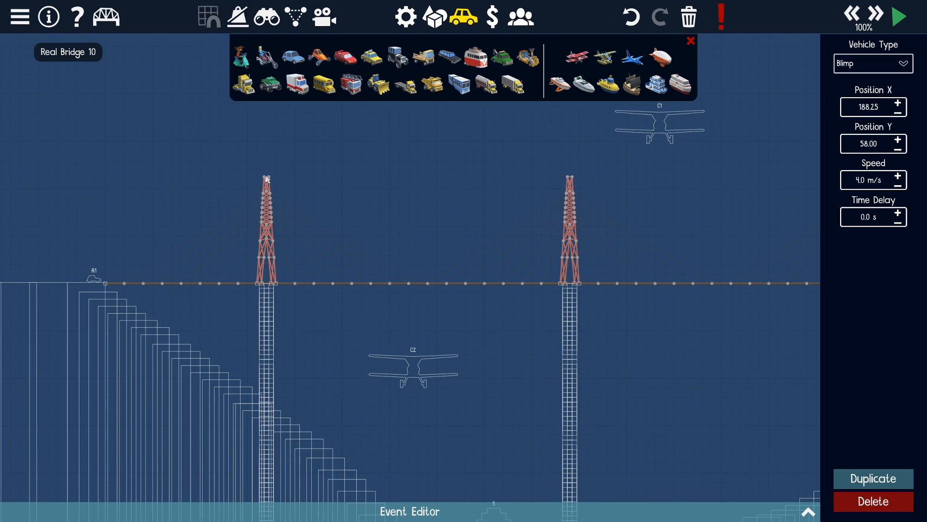
mouse_move(370, 282)
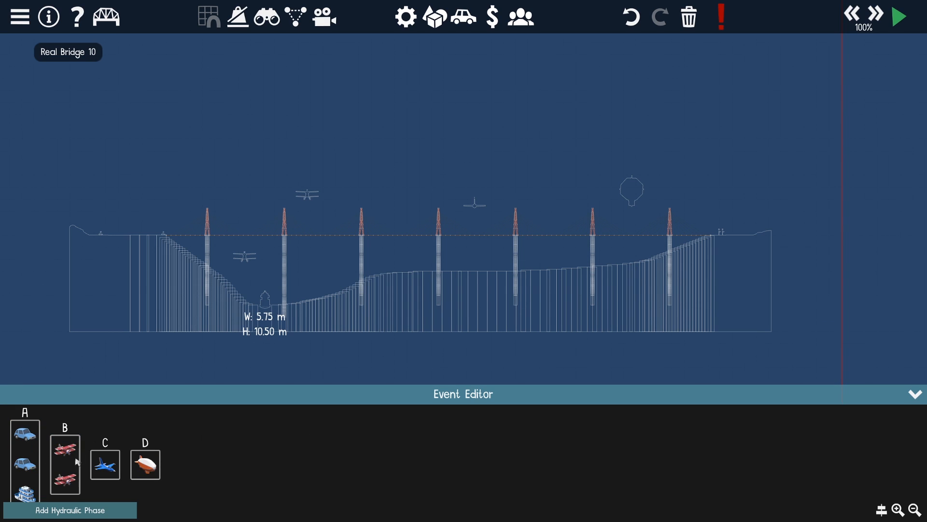
left_click(898, 17)
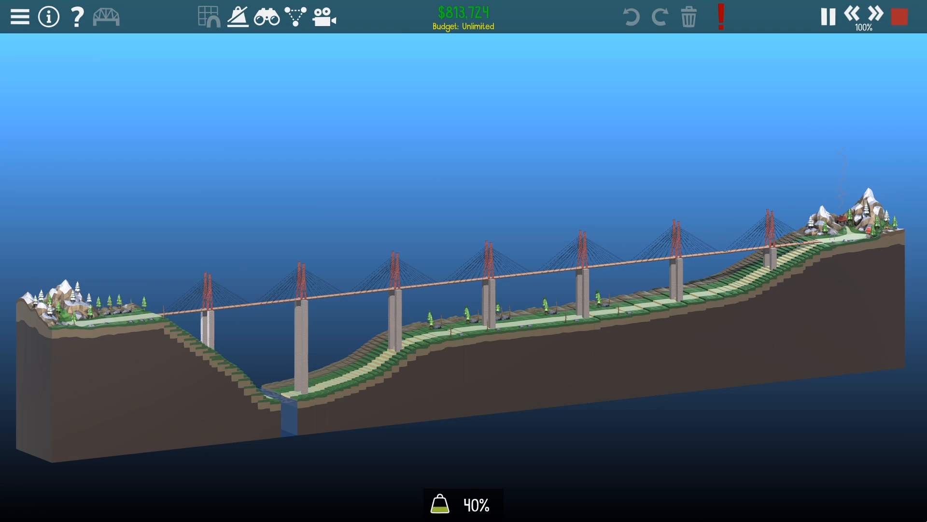
Step: Stop the simulation, rerun it once more, and stop it again
left_click(898, 16)
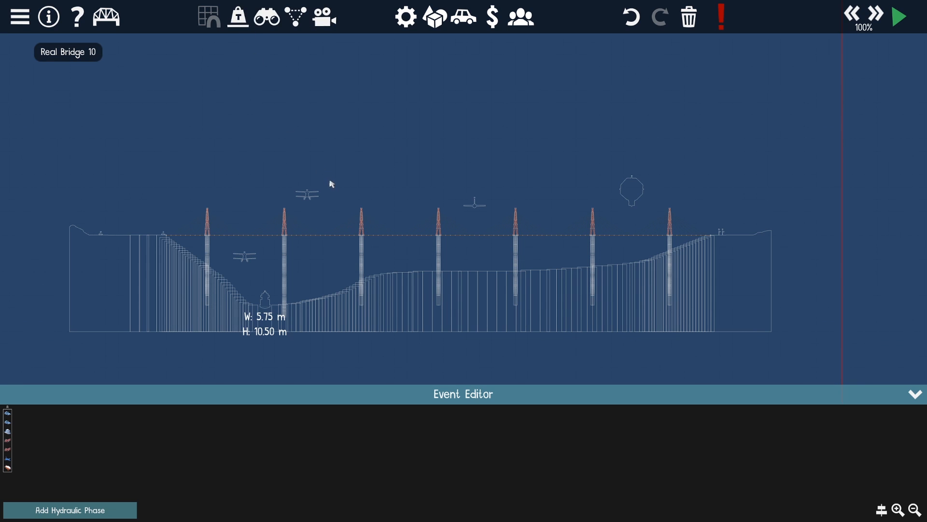
left_click(898, 16)
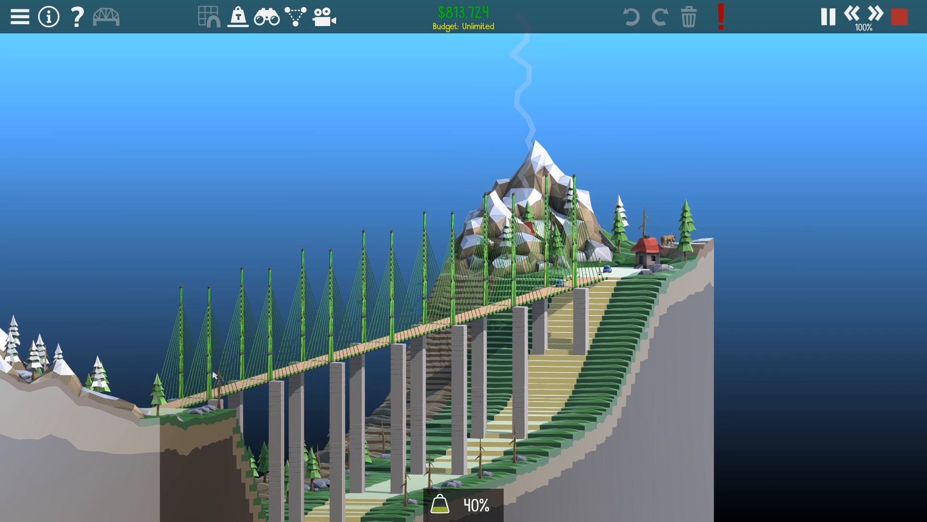
left_click(897, 17)
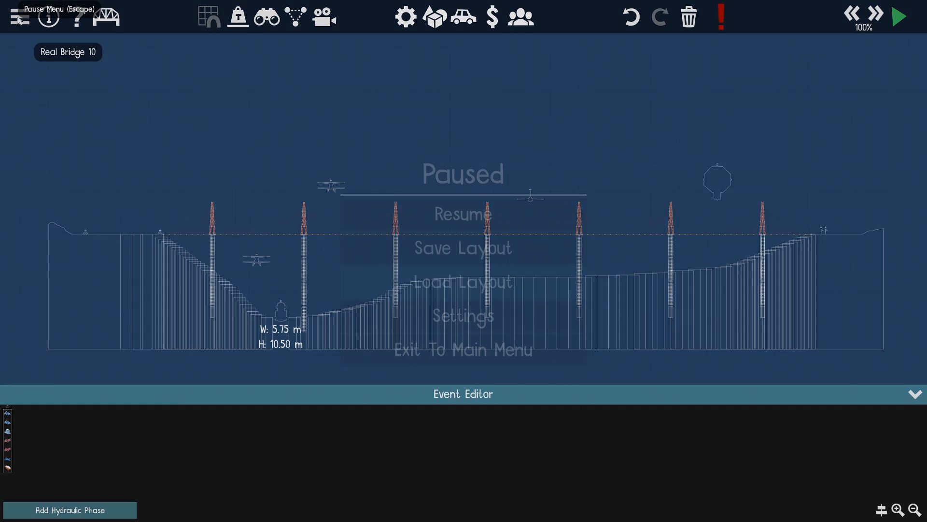
Step: Load THE WALL layout and stretch a right-hand terrain piece to 4.75 m vertically
left_click(463, 213)
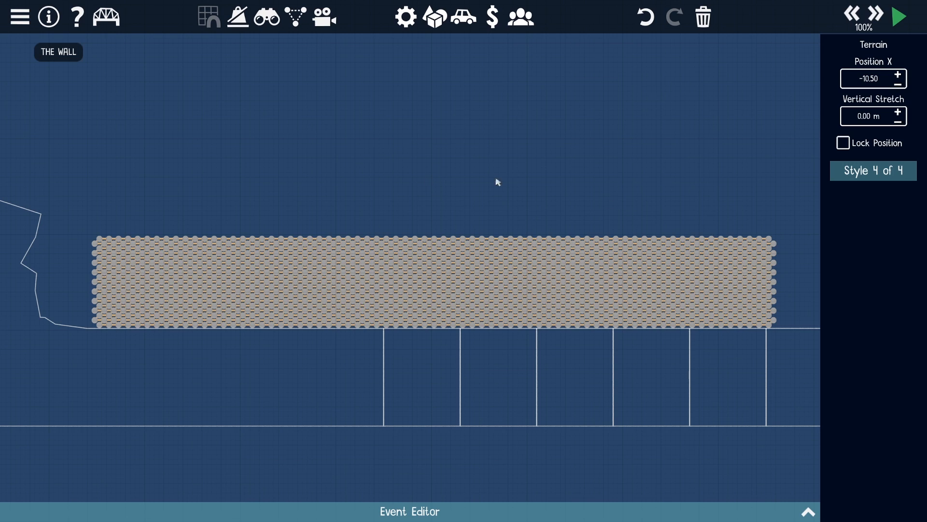
mouse_move(518, 236)
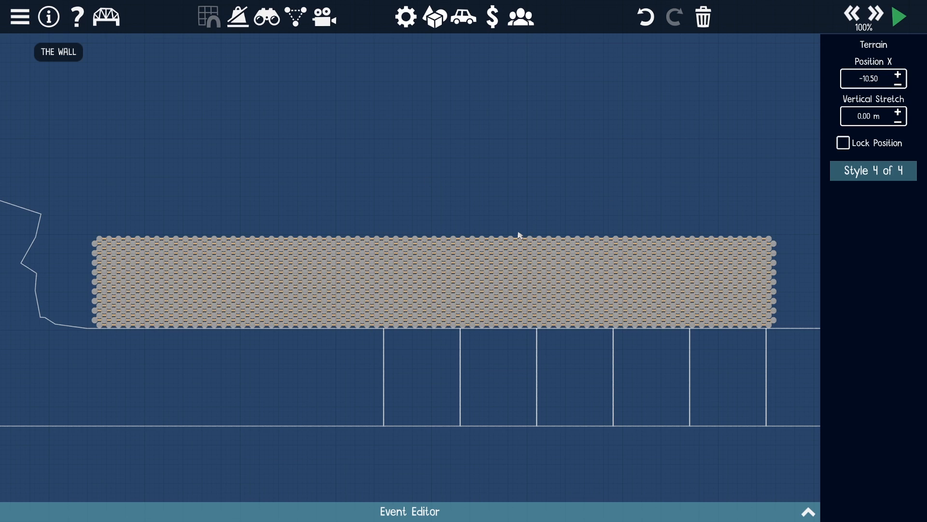
mouse_move(406, 342)
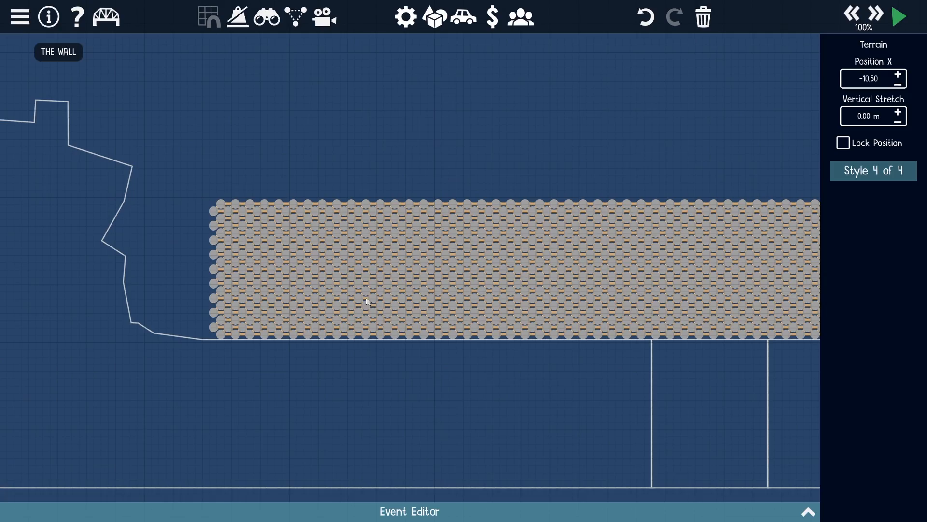
left_click(897, 16)
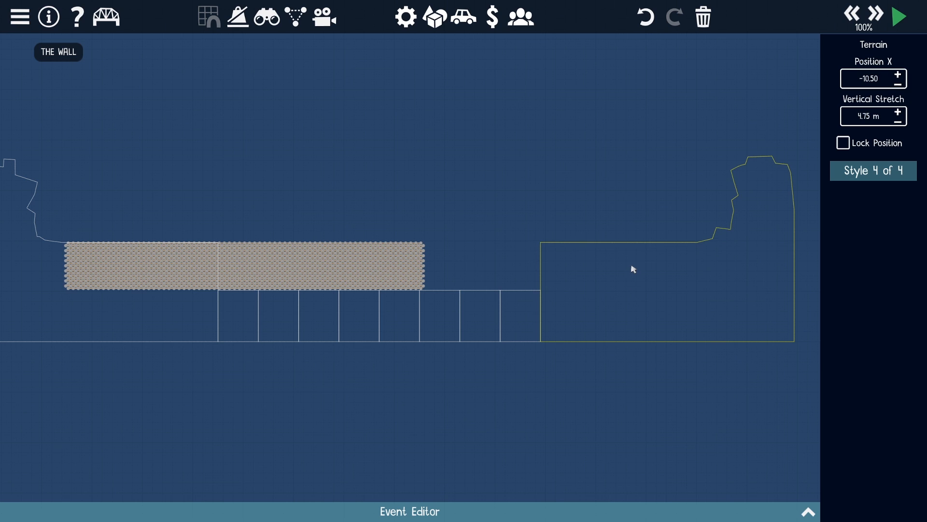
Step: Enter build mode on THE WALL and box-select its entire dense block of joints
left_click(899, 17)
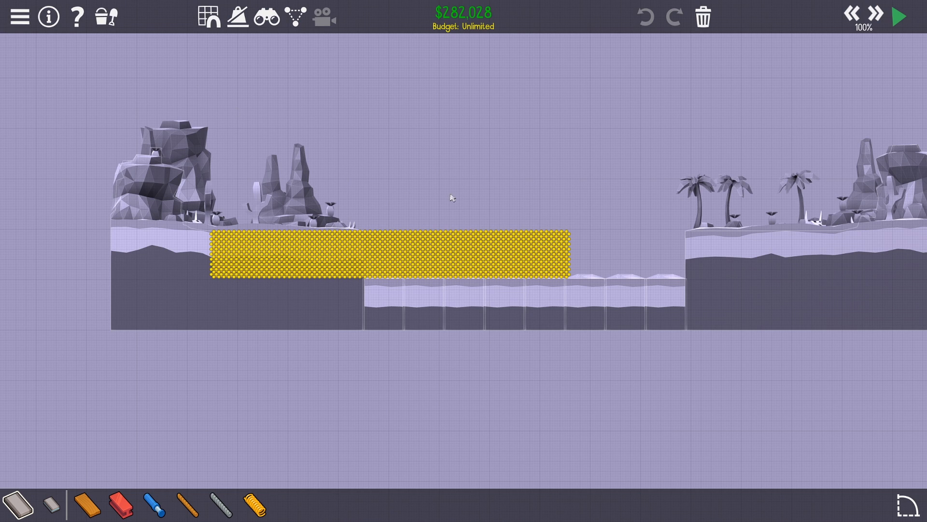
left_click_drag(451, 198, 263, 280)
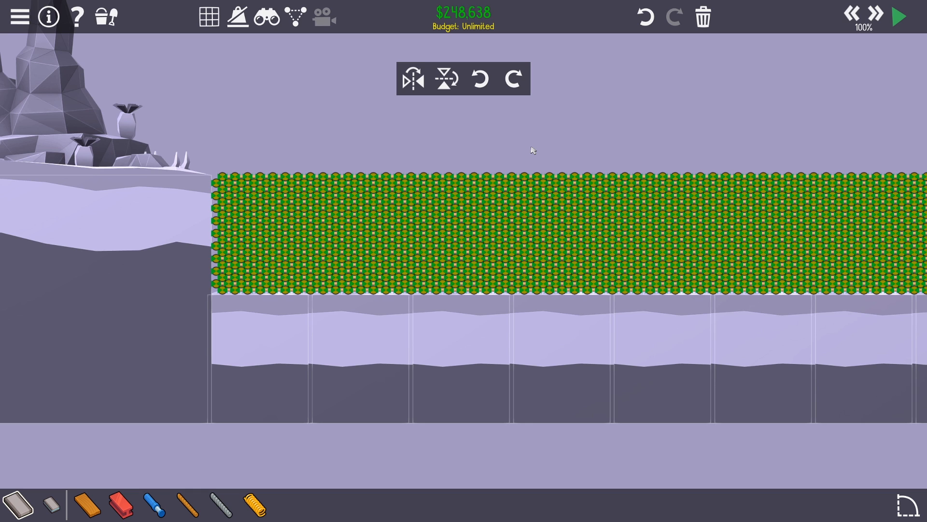
mouse_move(359, 224)
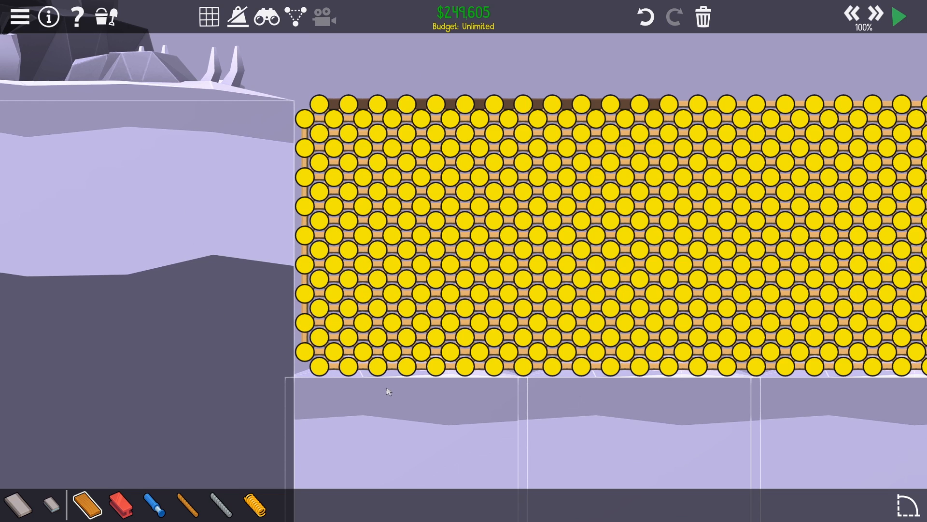
mouse_move(425, 398)
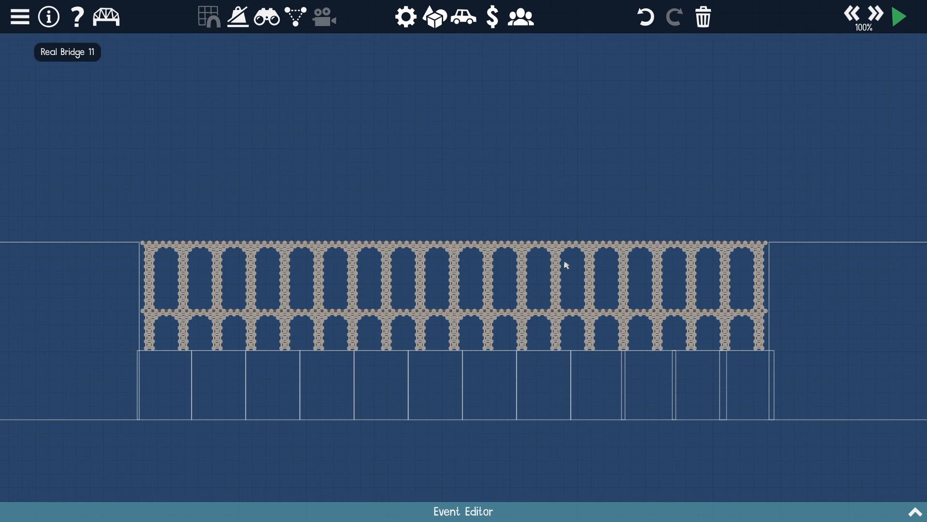
Step: Create vehicle B on Real Bridge 11 and set its type to Cruise Ship
left_click(898, 16)
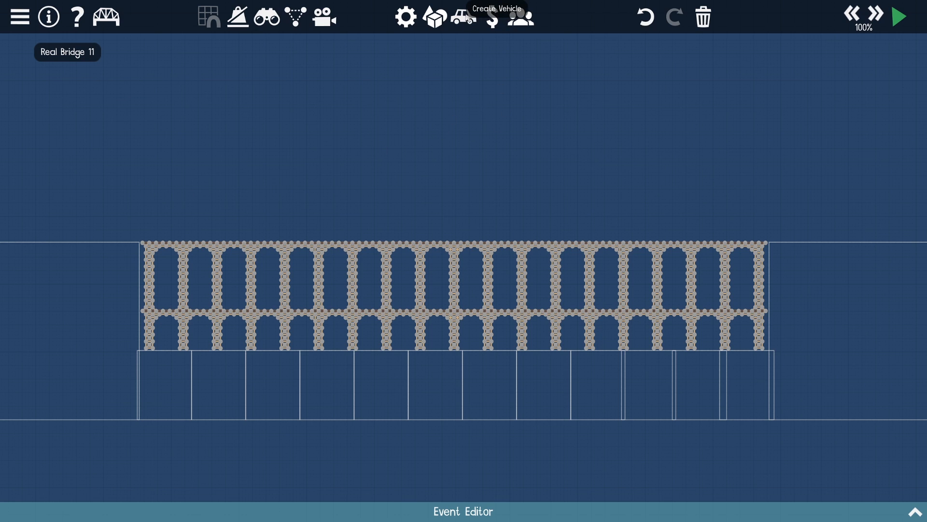
left_click(463, 16)
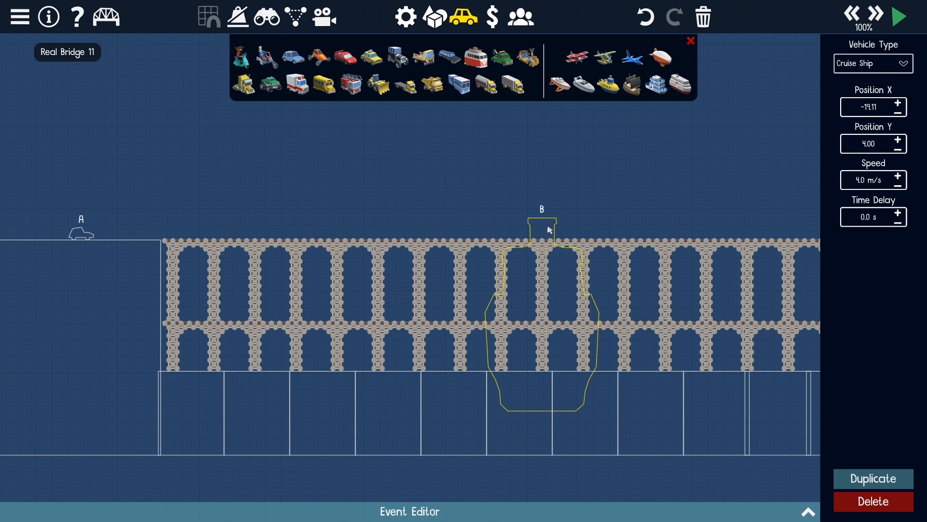
left_click(898, 16)
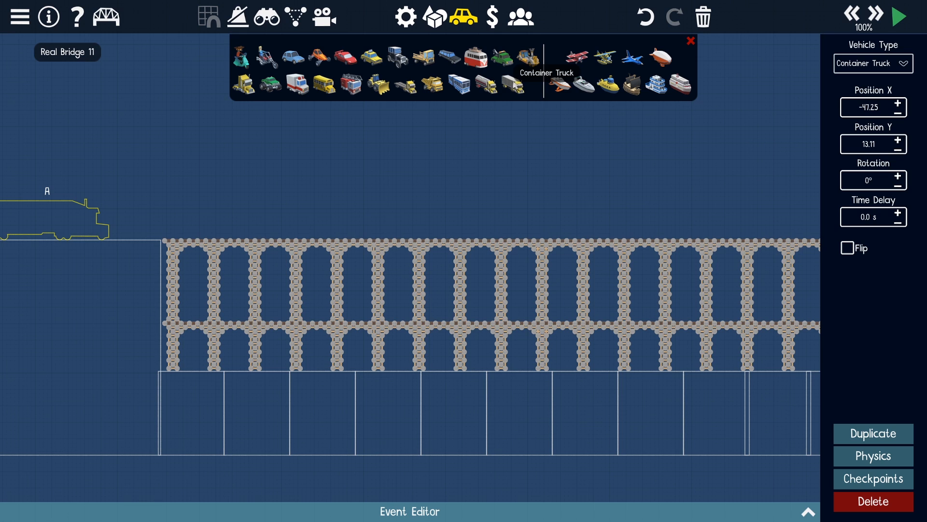
Step: Set the left-bank vehicle A's type to Container Truck
left_click(689, 40)
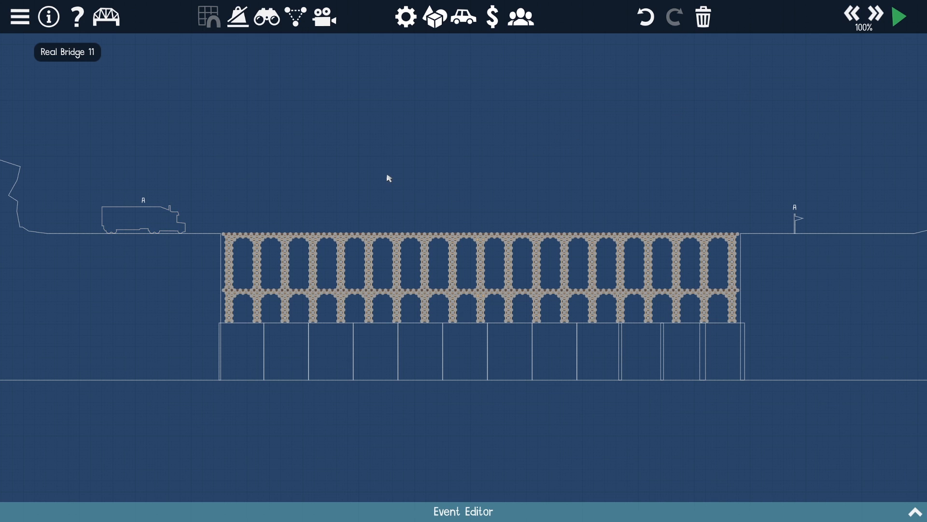
left_click(898, 16)
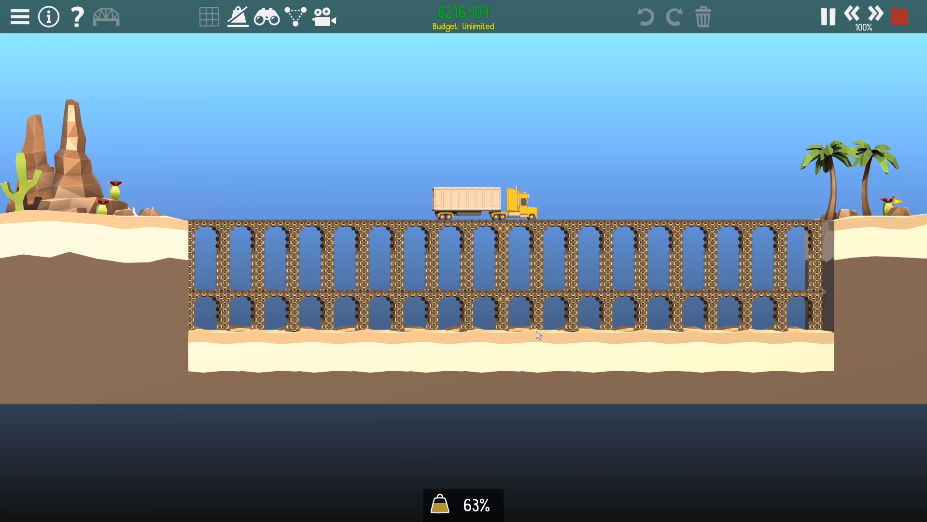
left_click(238, 16)
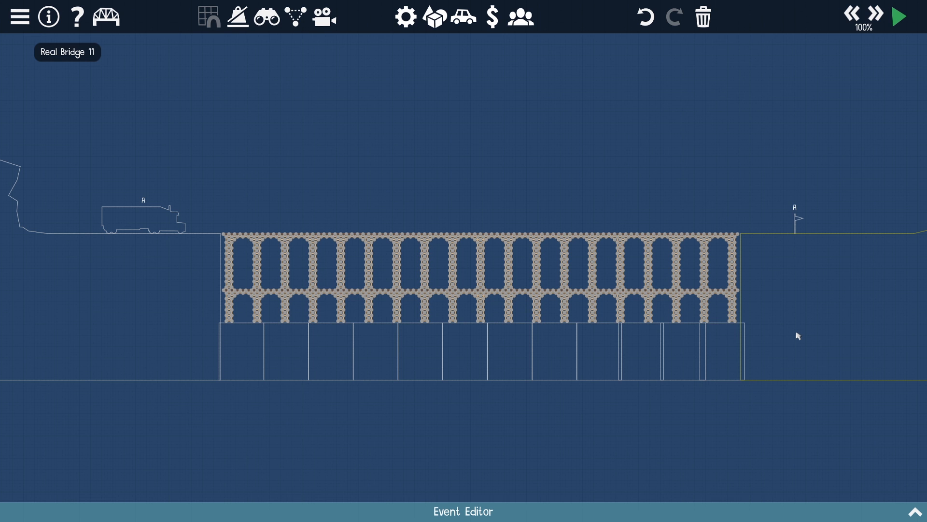
Step: Replay the Real Bridge 11 crossing, resuming after pausing to inspect the arches
left_click(899, 17)
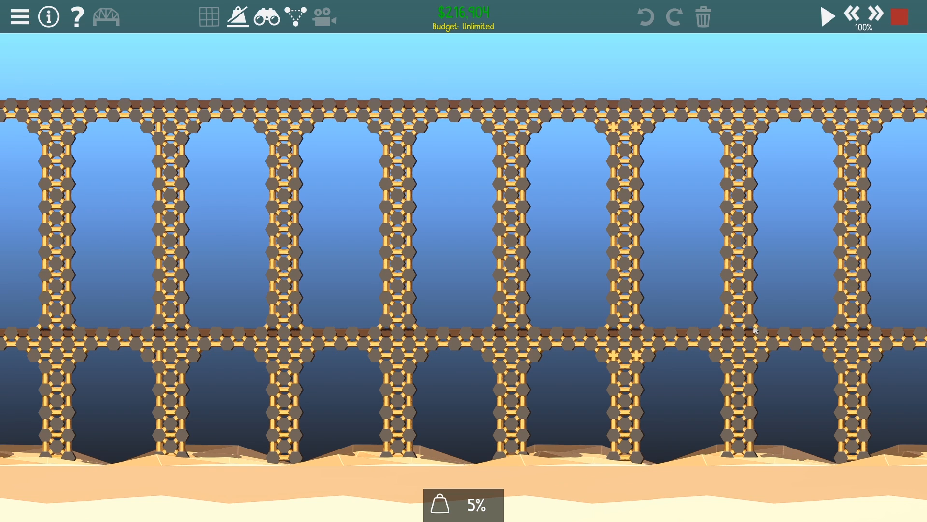
left_click(827, 16)
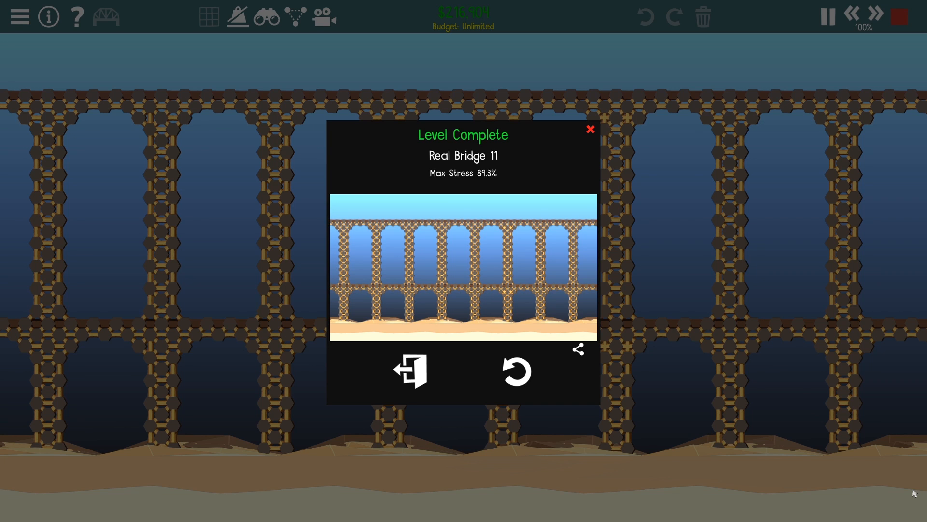
mouse_move(837, 414)
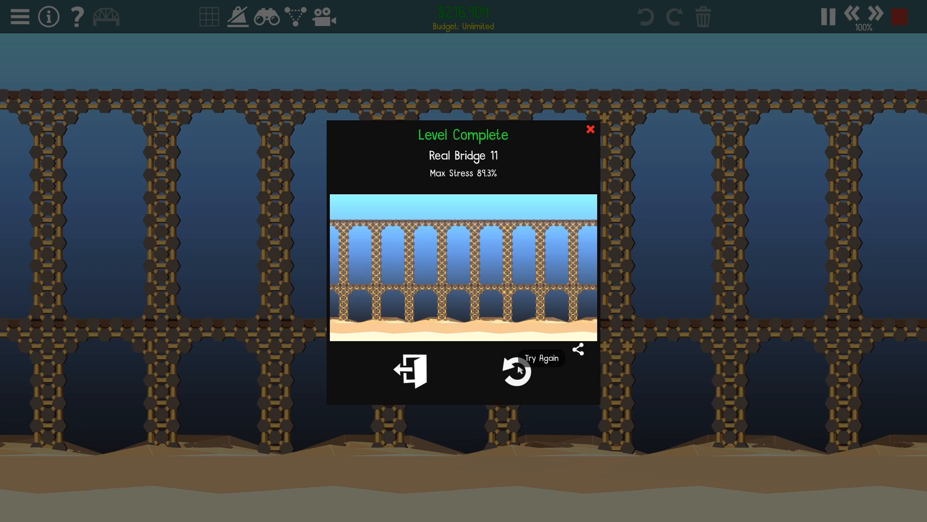
Step: Choose Try Again in the Level Complete window to restart the level
left_click(589, 129)
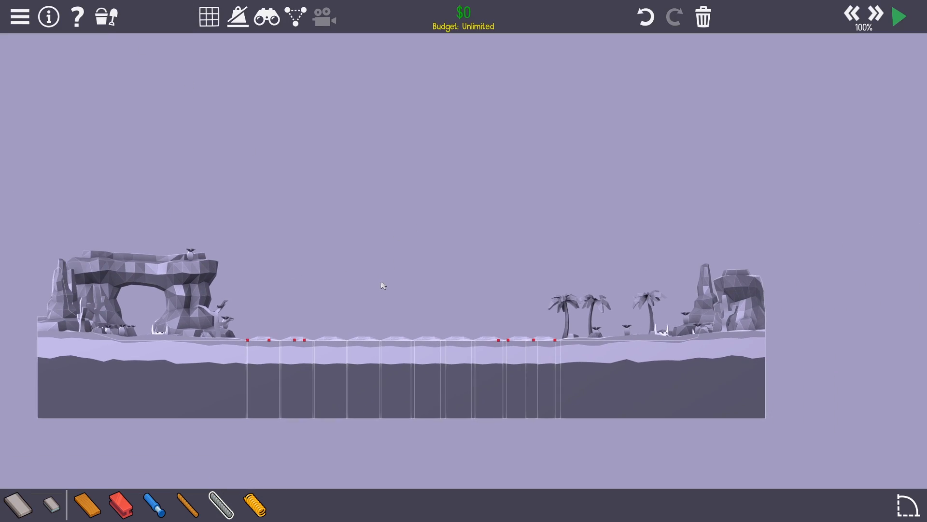
mouse_move(272, 324)
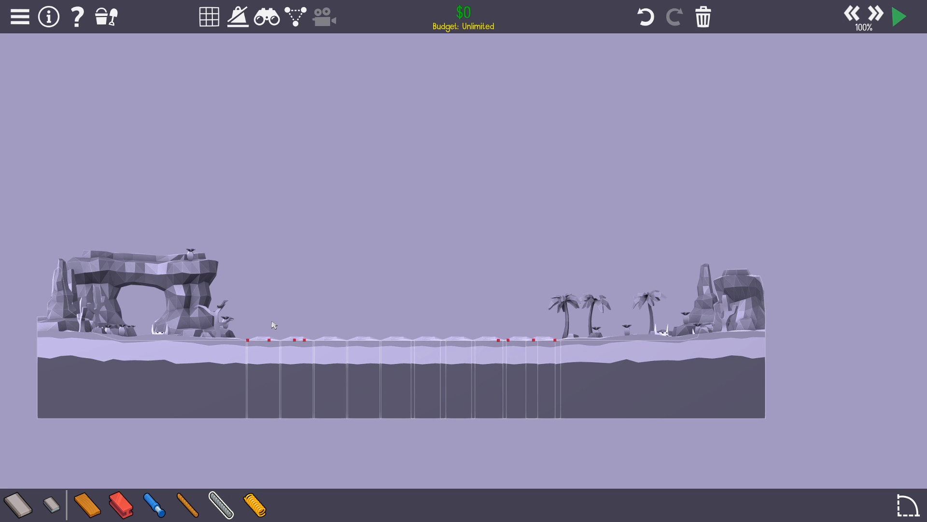
mouse_move(247, 342)
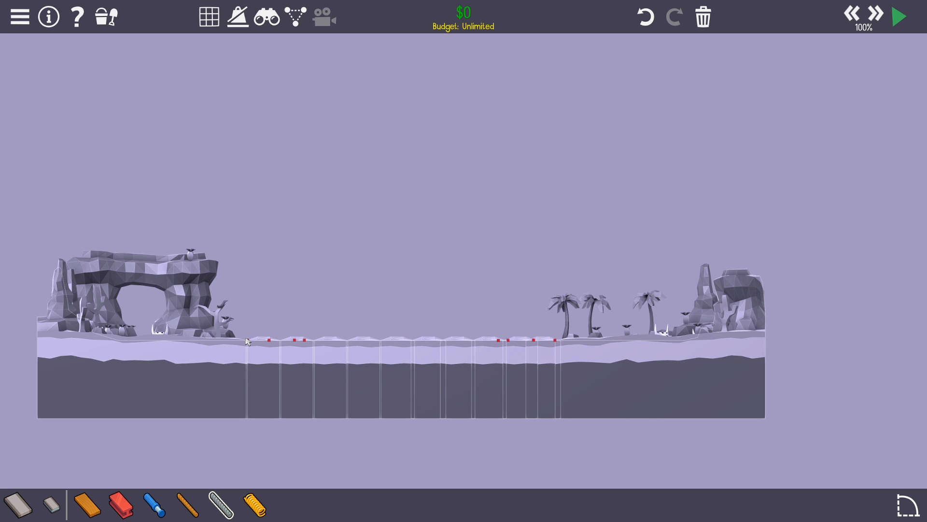
Step: Draw the thin tower outline rising from the left ground anchor
left_click_drag(248, 340, 346, 176)
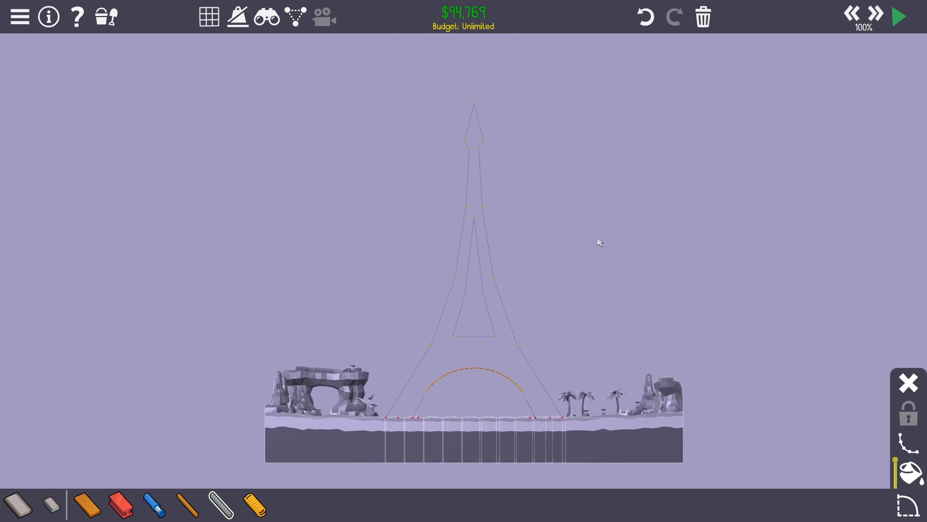
mouse_move(538, 271)
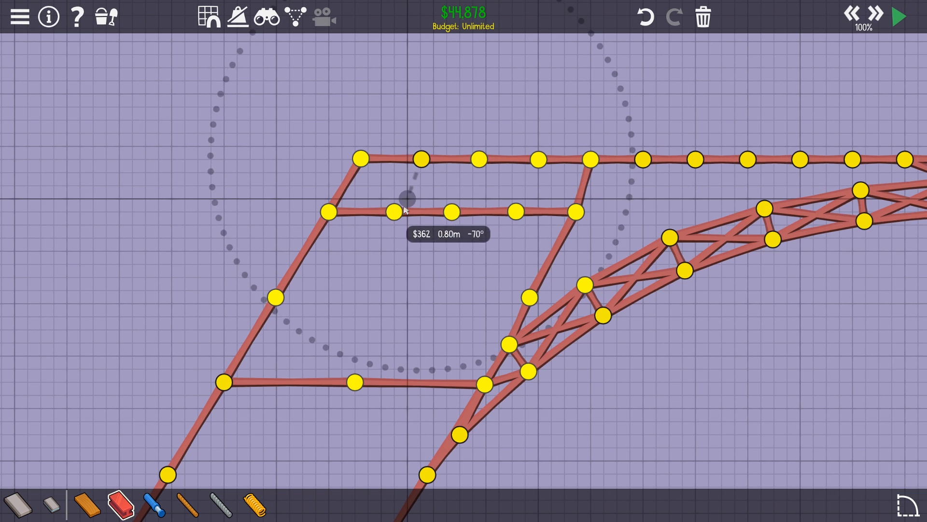
Step: Brace the red left-leg truss with an upper horizontal member and two members to ground anchors
left_click_drag(408, 212, 529, 211)
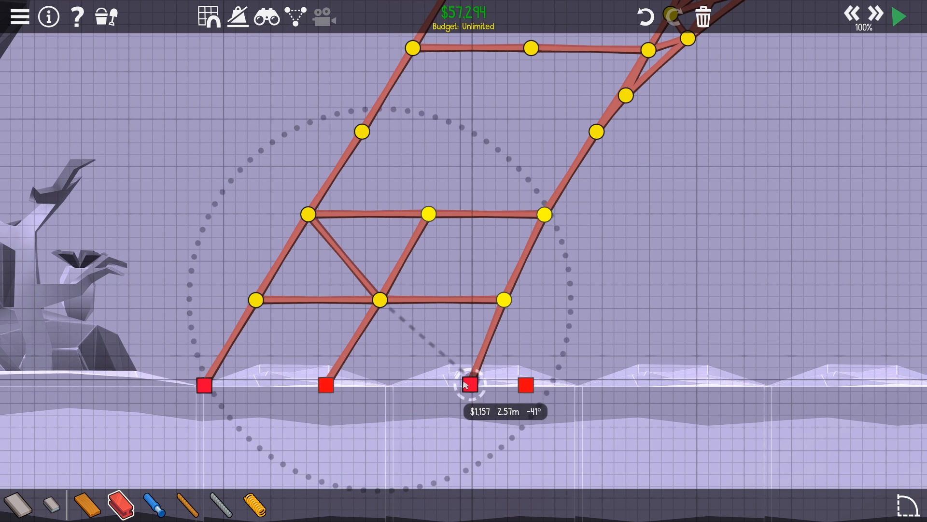
left_click_drag(380, 300, 469, 385)
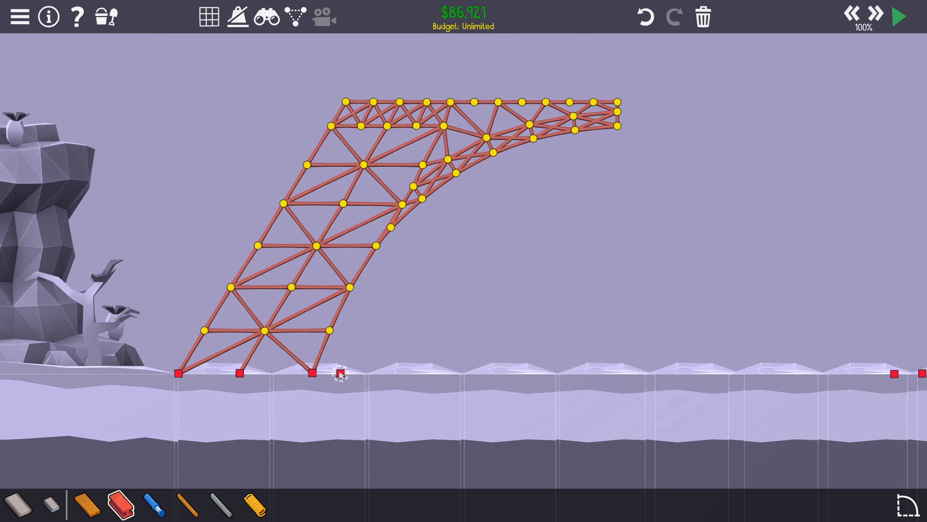
left_click_drag(347, 288, 342, 373)
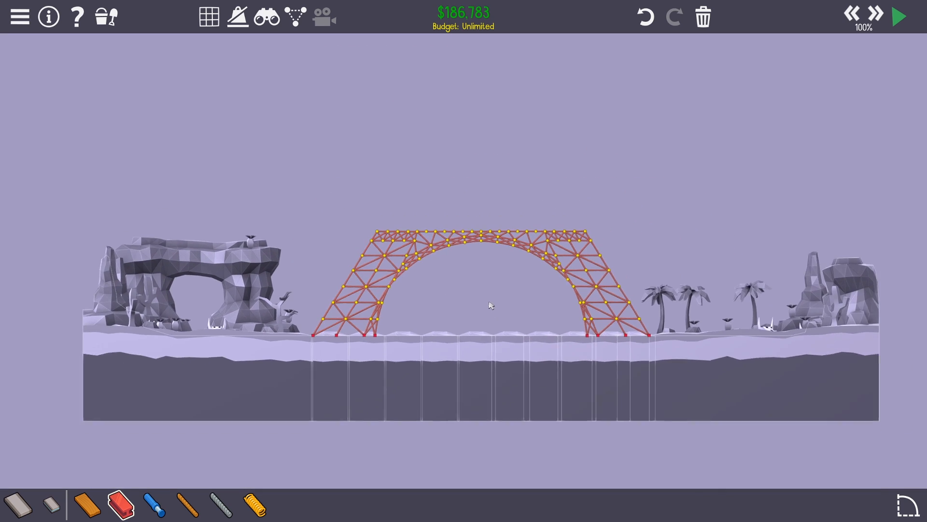
Step: Test the arched base in simulation, then return to building and start a new member
left_click(898, 15)
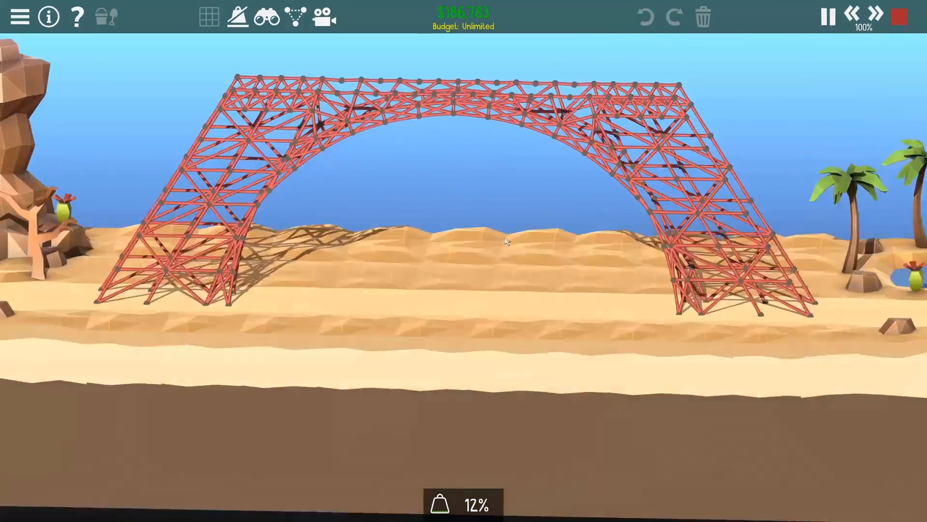
left_click(898, 16)
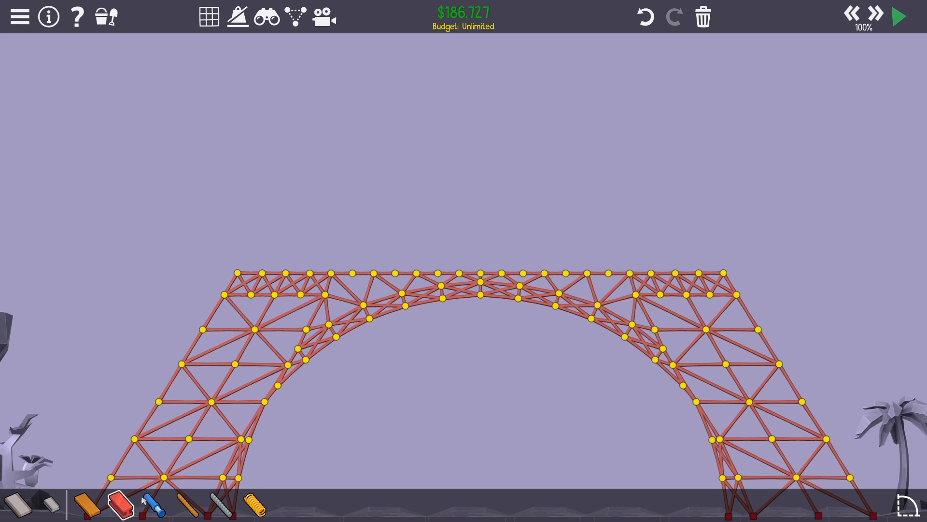
left_click(208, 16)
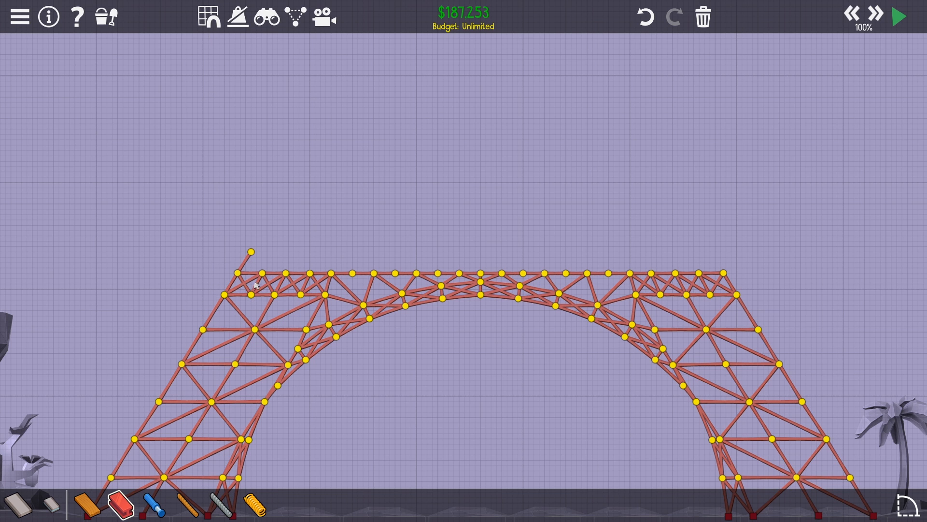
mouse_move(277, 249)
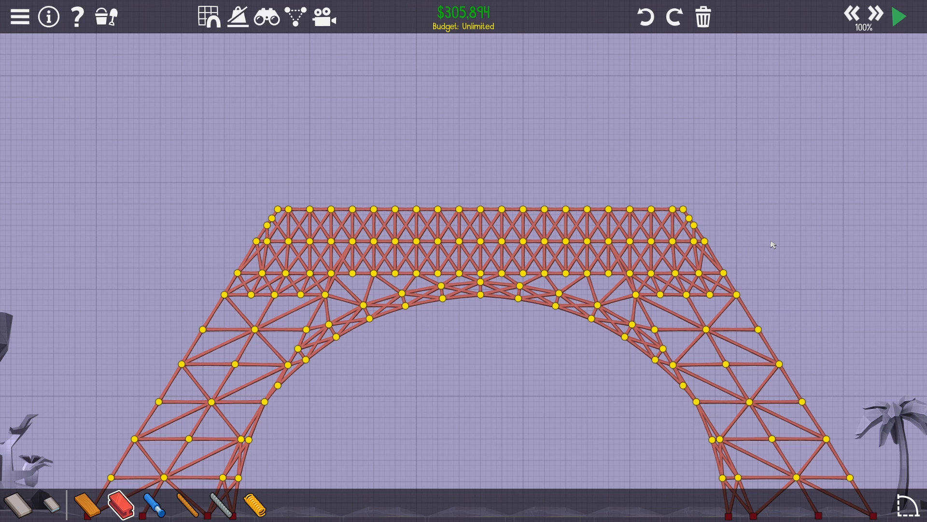
mouse_move(634, 221)
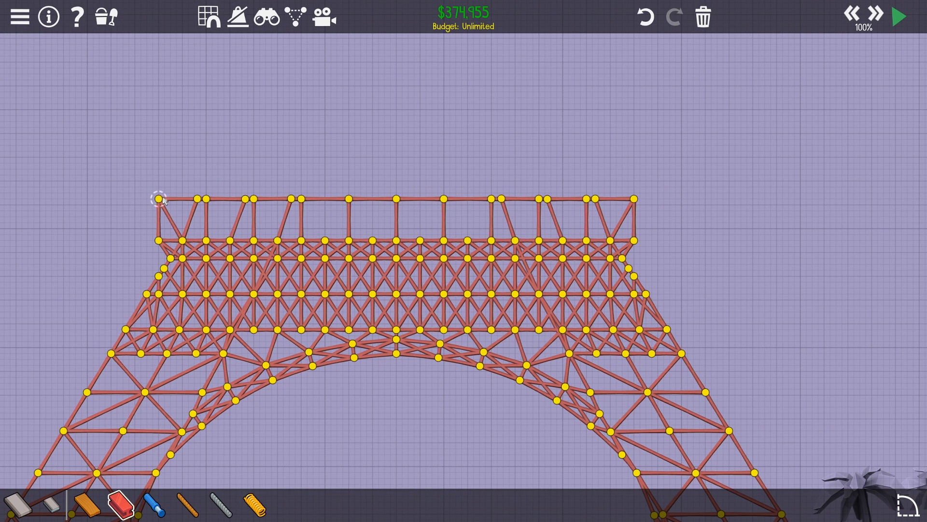
mouse_move(600, 212)
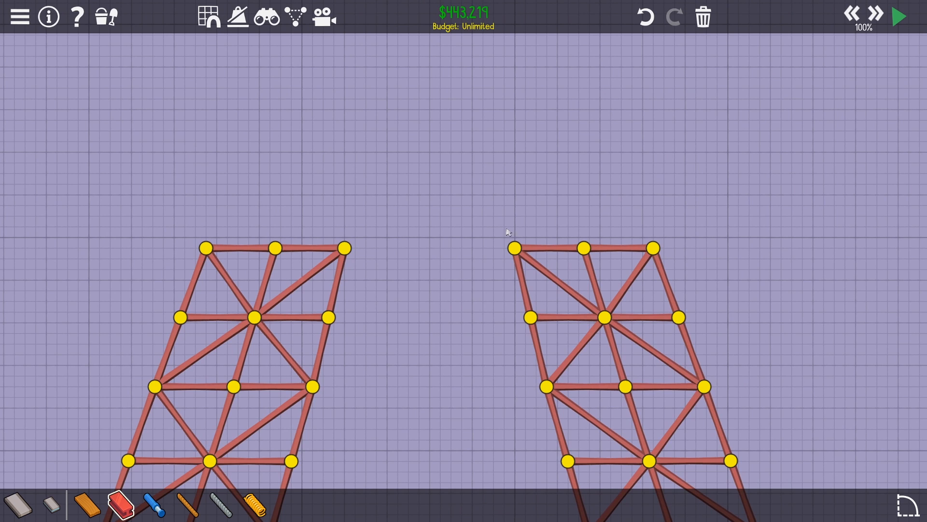
Step: Draw a chord joining the tops of the two inward-leaning legs
left_click(240, 248)
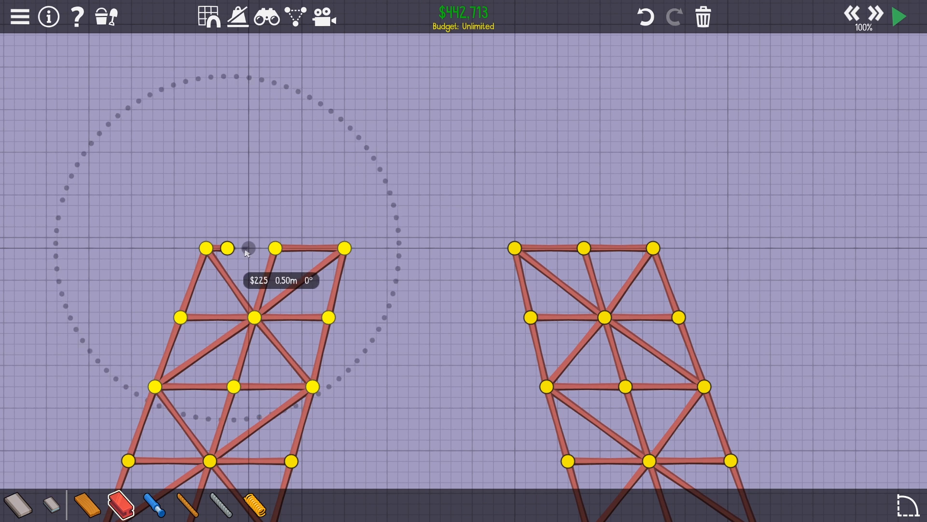
left_click(243, 249)
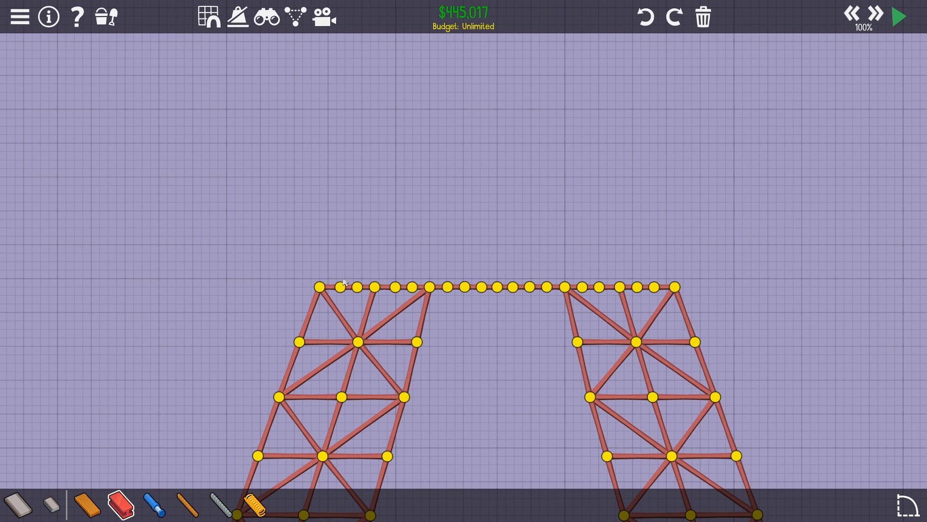
mouse_move(683, 282)
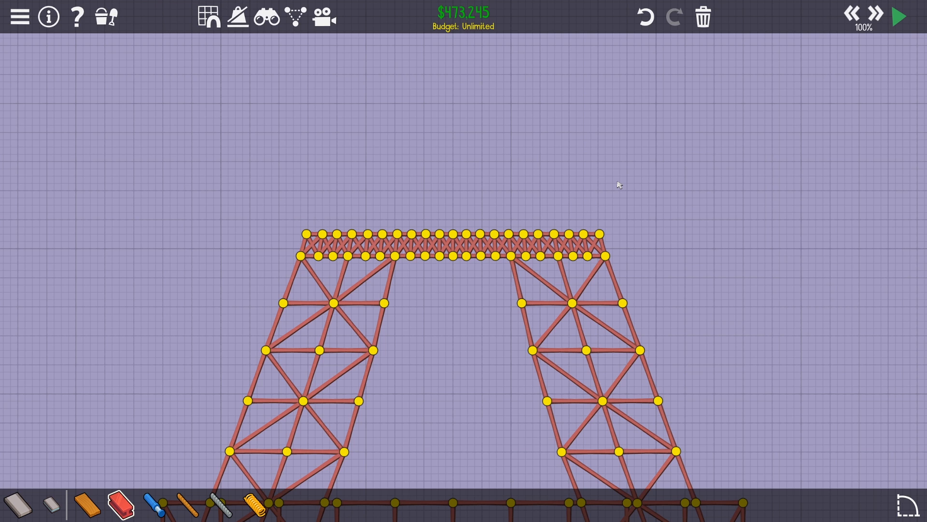
mouse_move(648, 201)
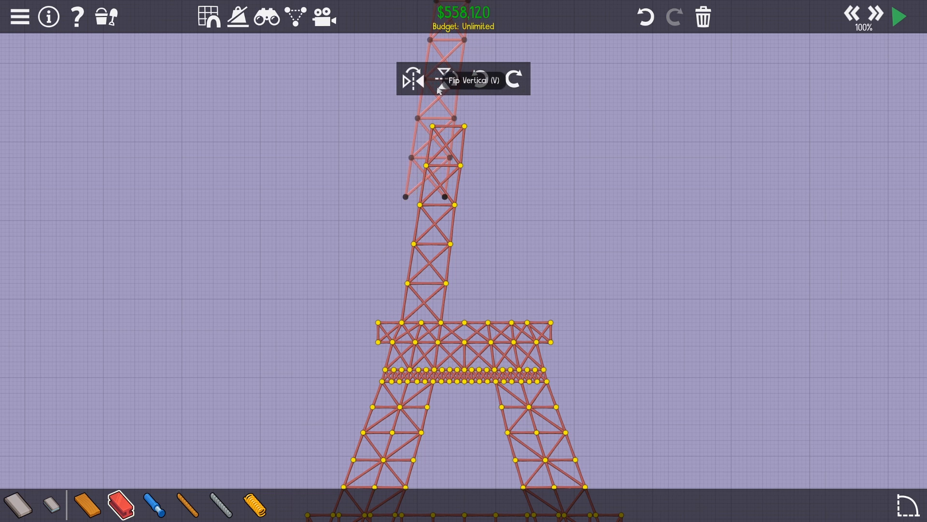
Step: Flip the copied tower section vertically and place it on top of the tower
left_click(440, 79)
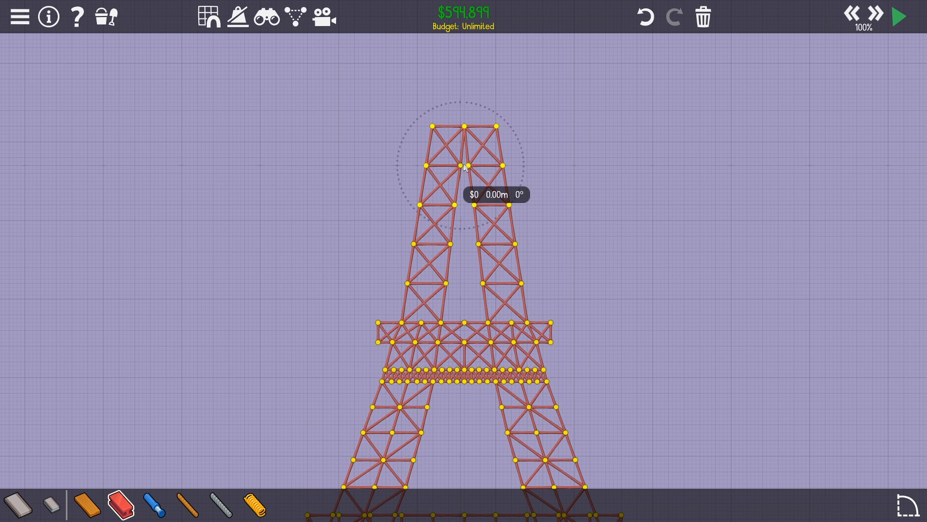
left_click_drag(464, 163, 446, 283)
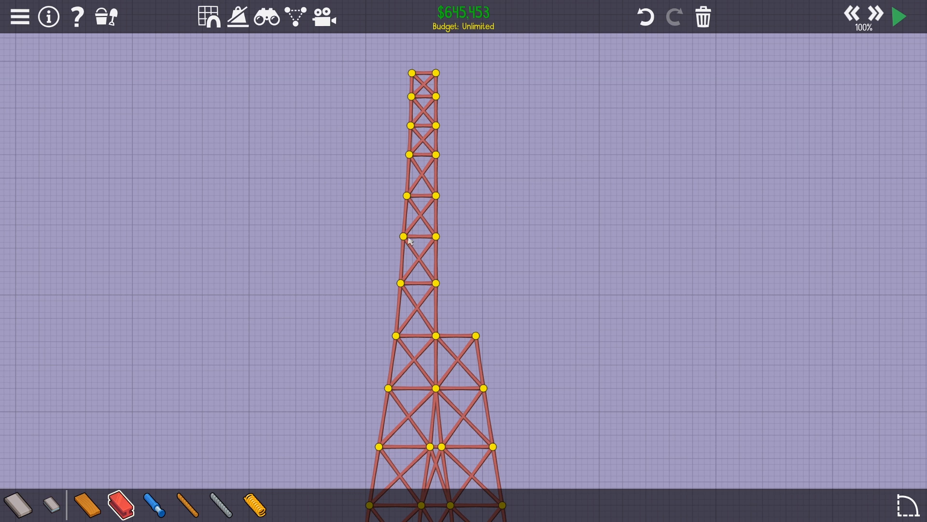
mouse_move(424, 179)
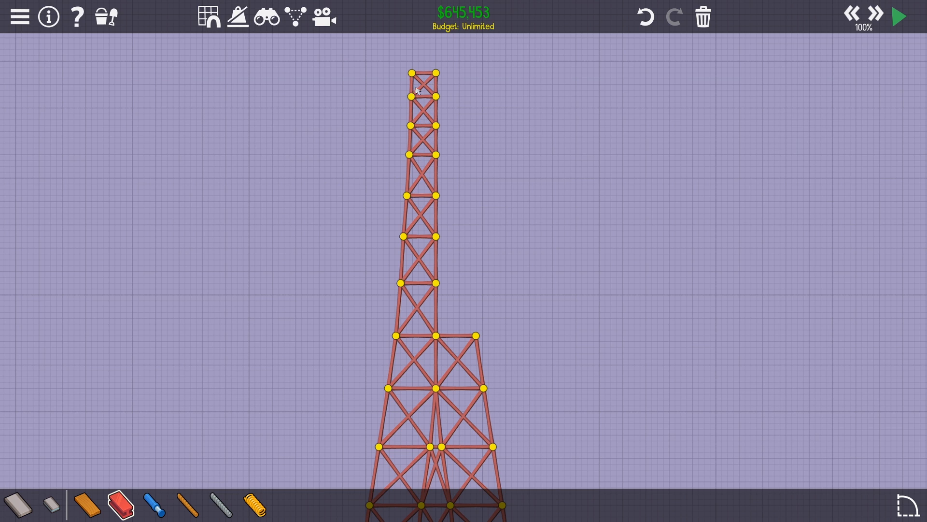
mouse_move(411, 195)
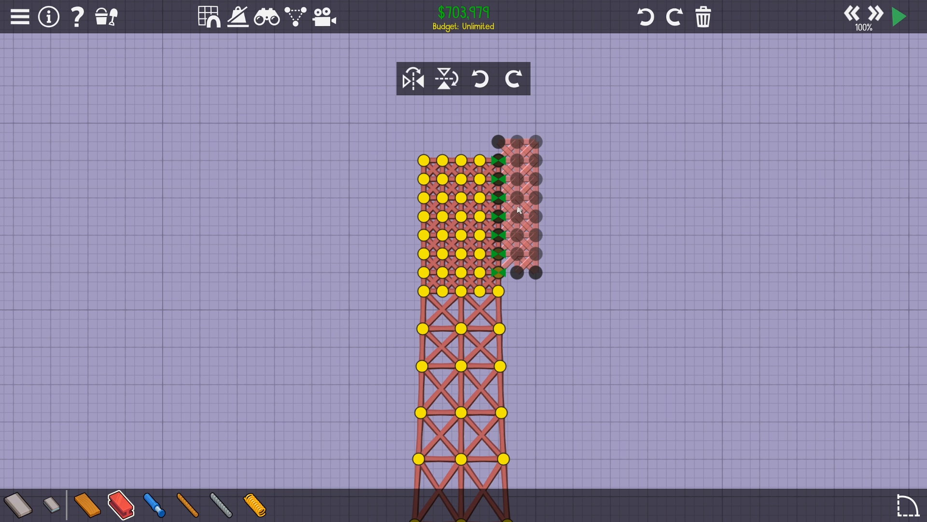
Step: Place the pasted grid block near the top and delete its excess corner joints and members
left_click(412, 77)
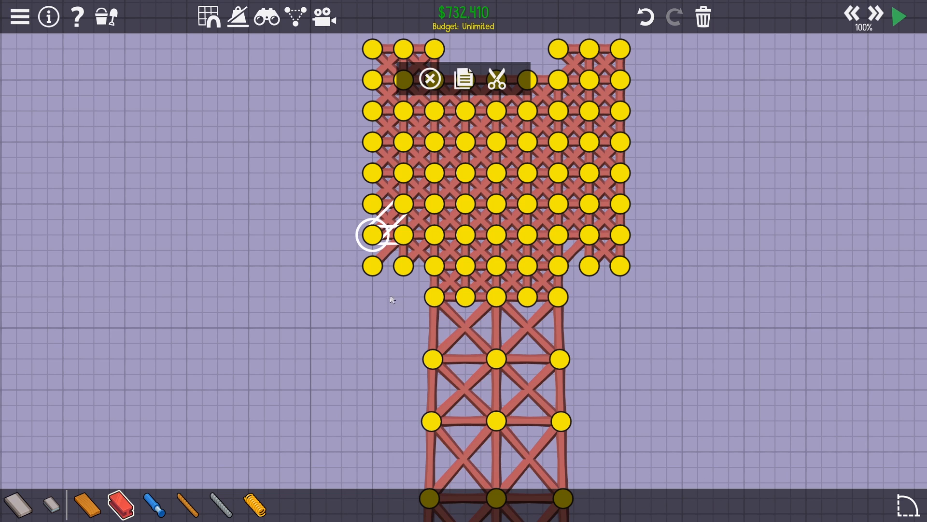
left_click(496, 79)
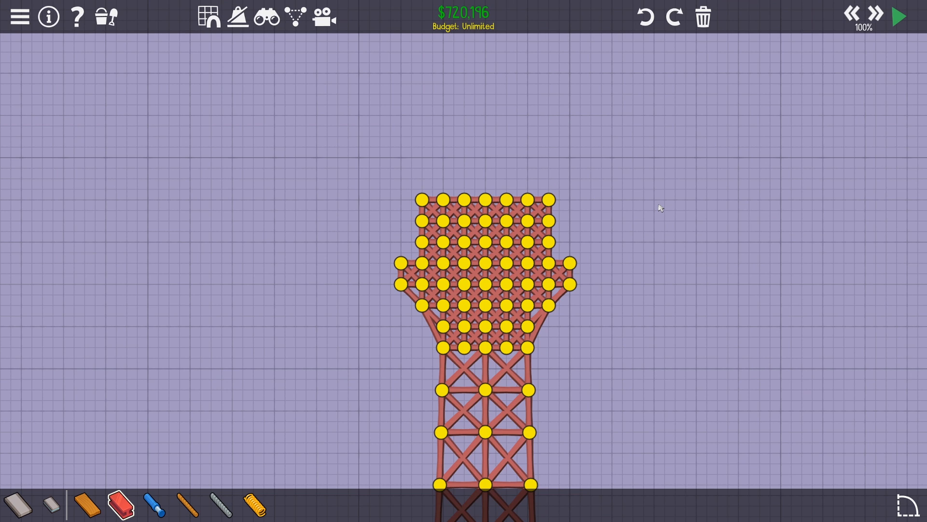
mouse_move(603, 198)
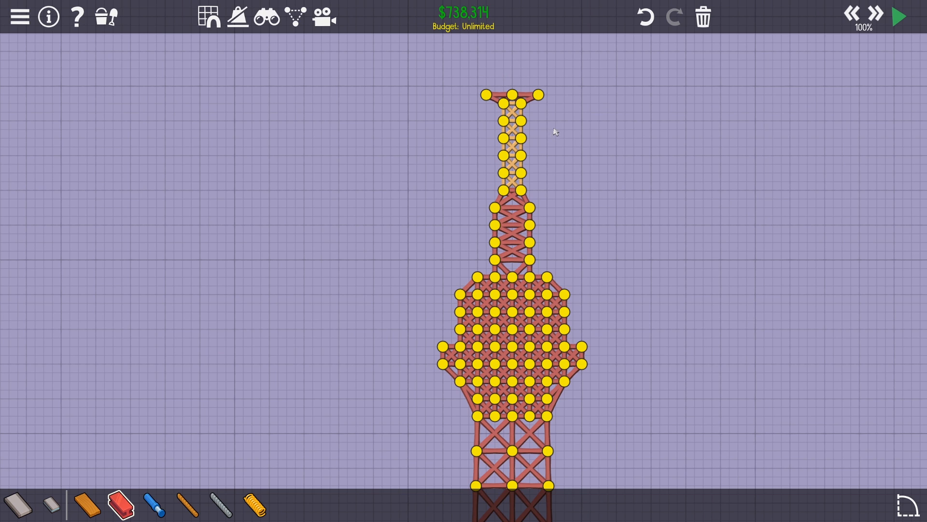
mouse_move(582, 141)
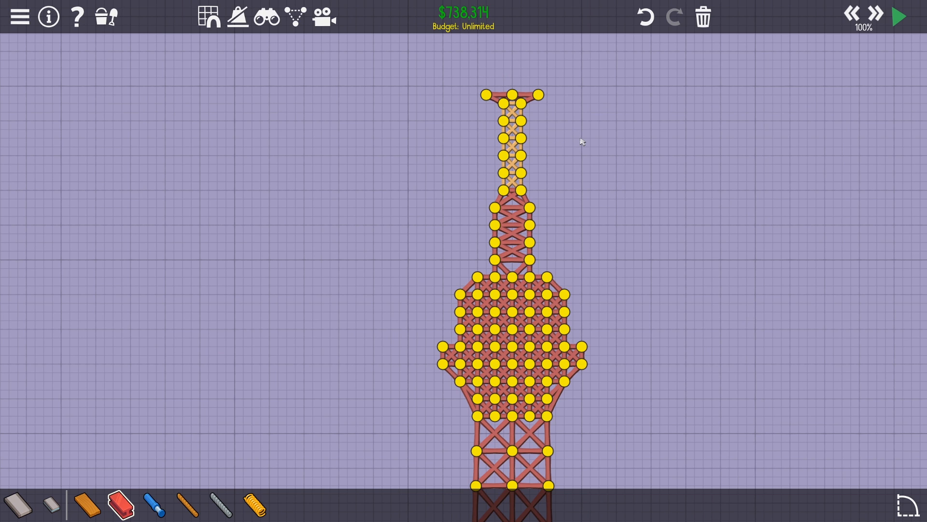
mouse_move(555, 181)
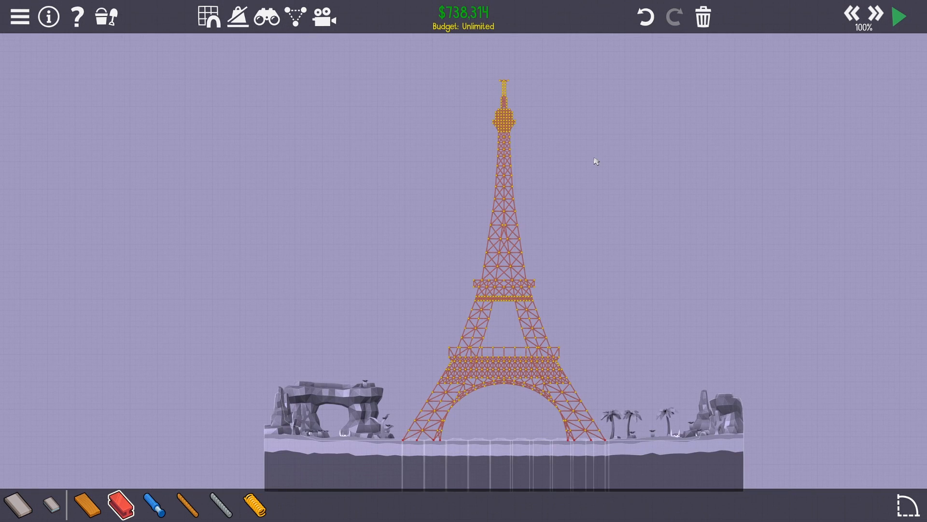
mouse_move(644, 216)
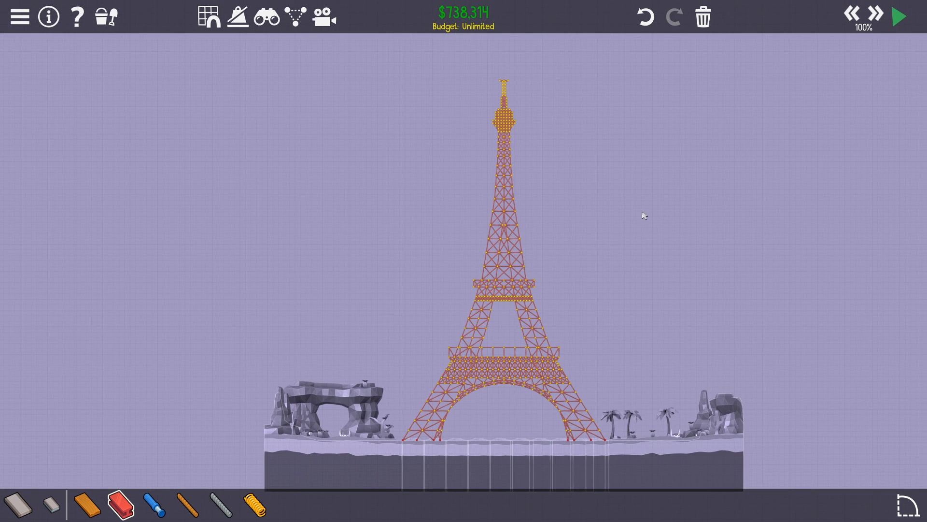
mouse_move(688, 205)
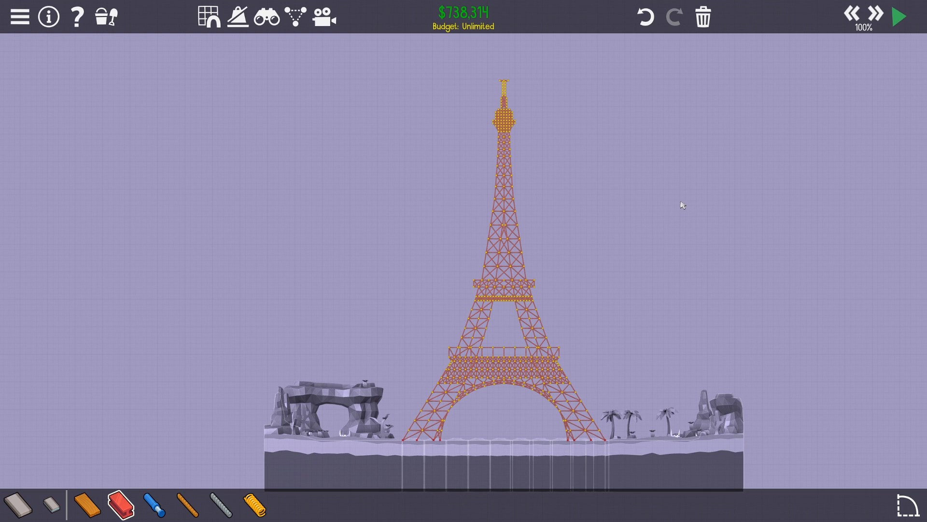
mouse_move(659, 247)
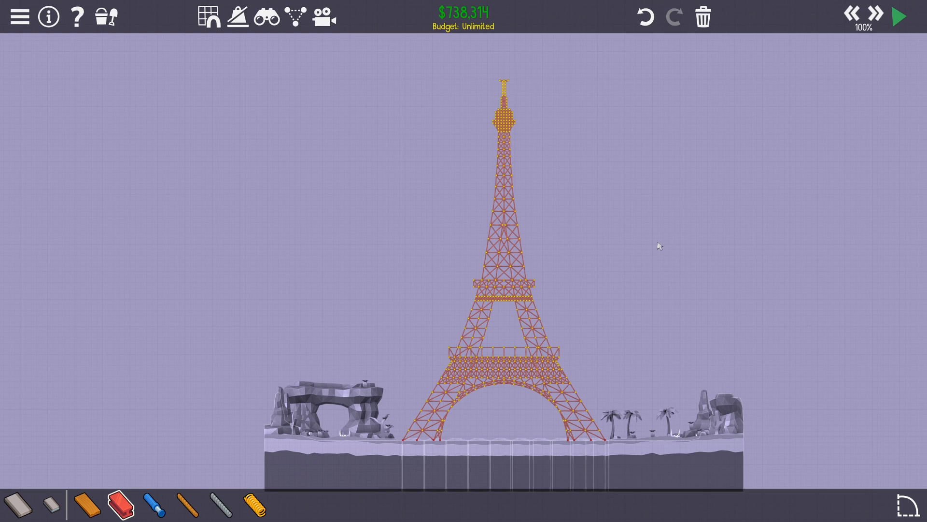
mouse_move(537, 301)
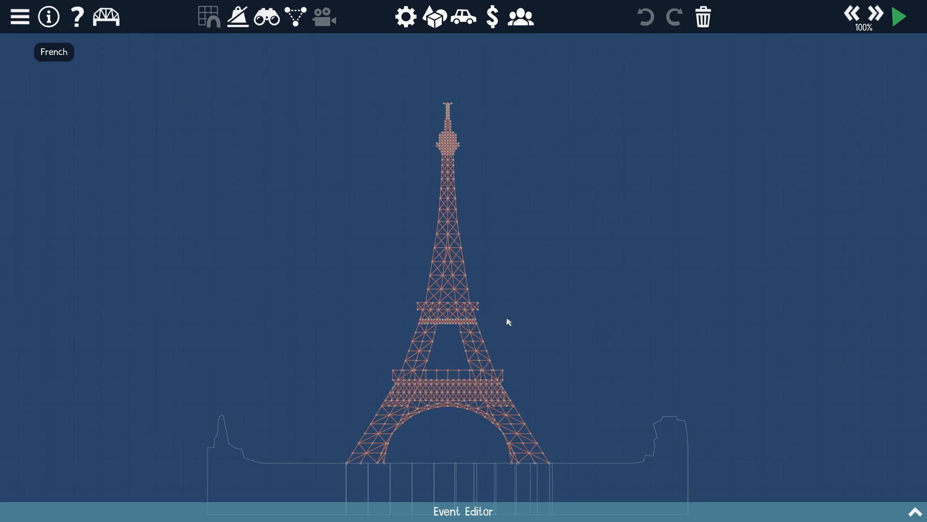
mouse_move(427, 400)
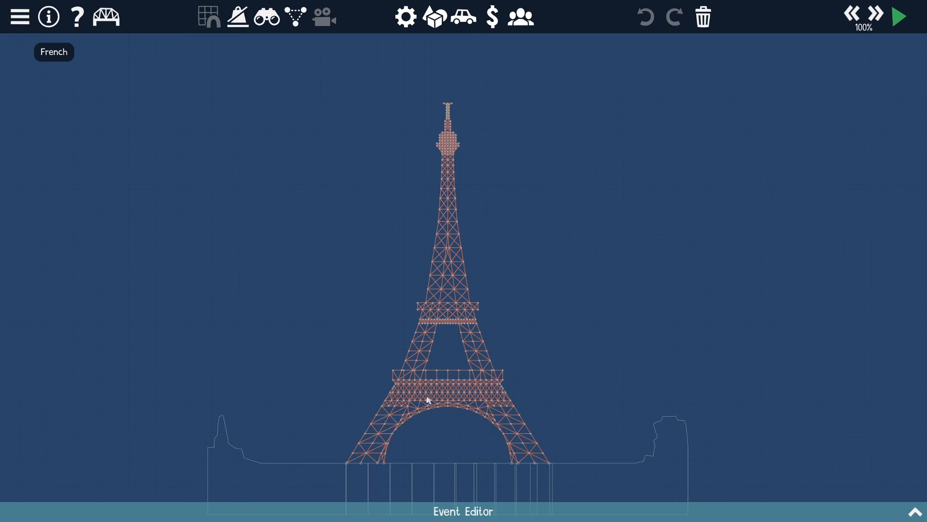
mouse_move(385, 381)
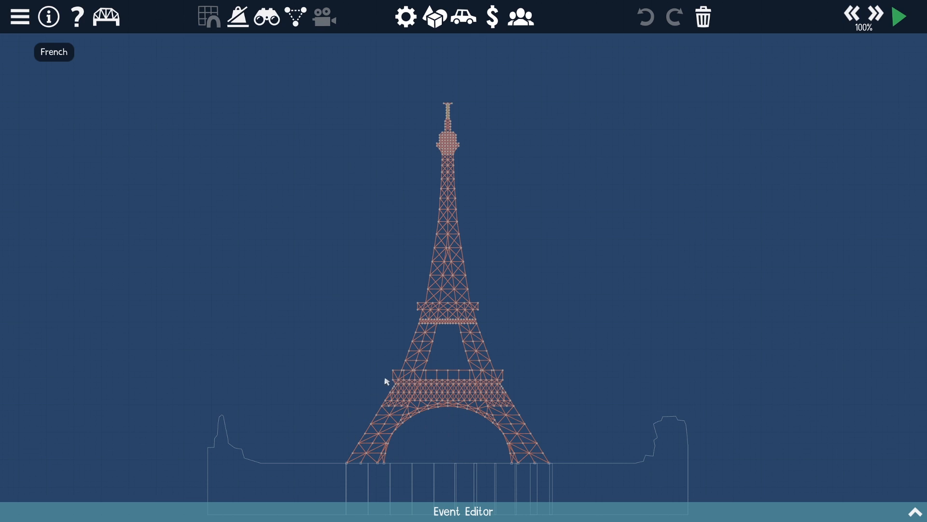
mouse_move(458, 110)
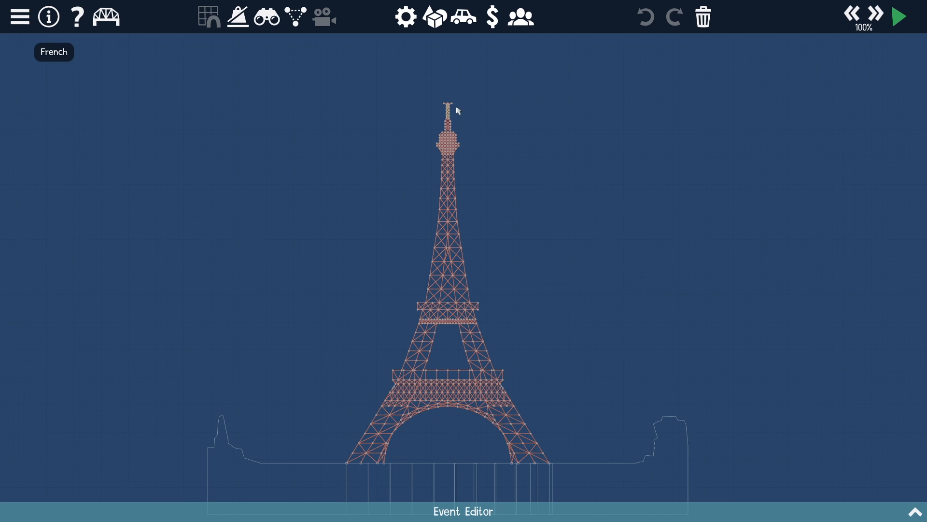
Step: Open the Vehicles palette in the sandbox editor
left_click(463, 16)
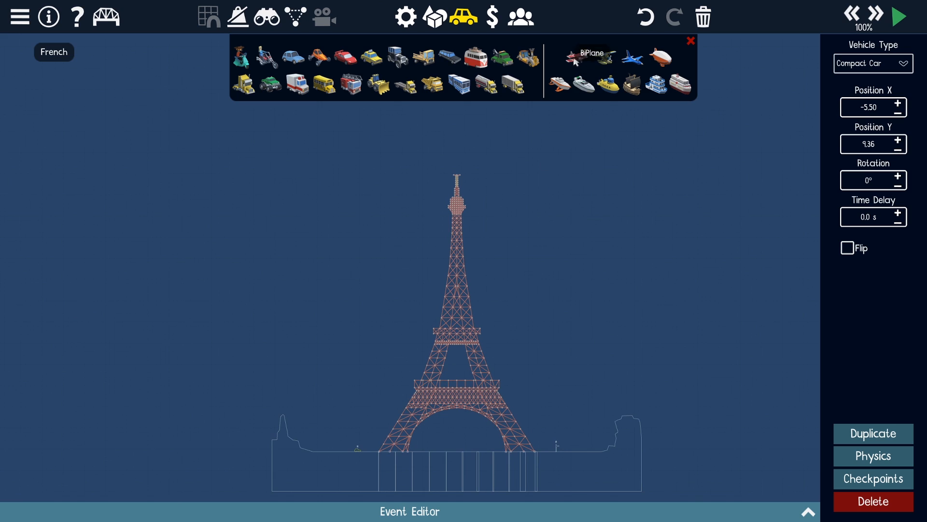
Step: Add the BPlane and position the Show Jet beneath the tower's arch
left_click(587, 56)
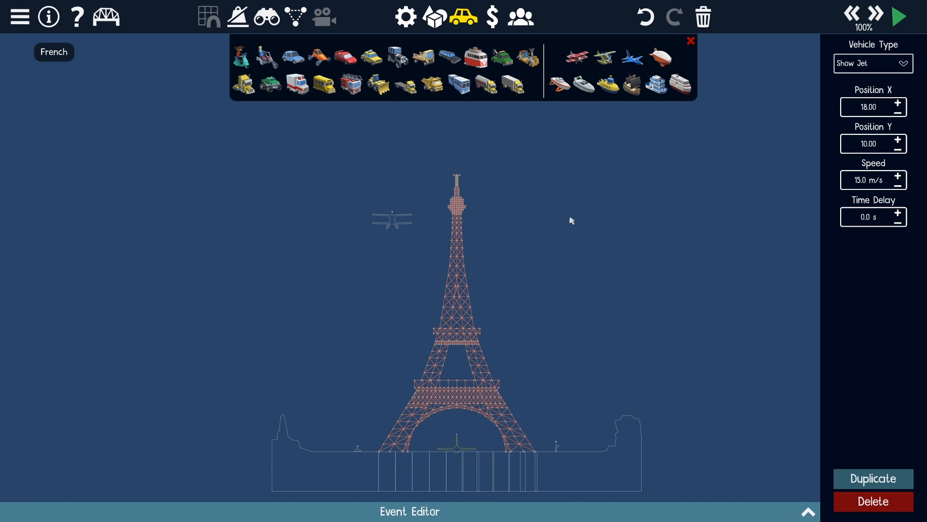
left_click_drag(458, 445, 458, 374)
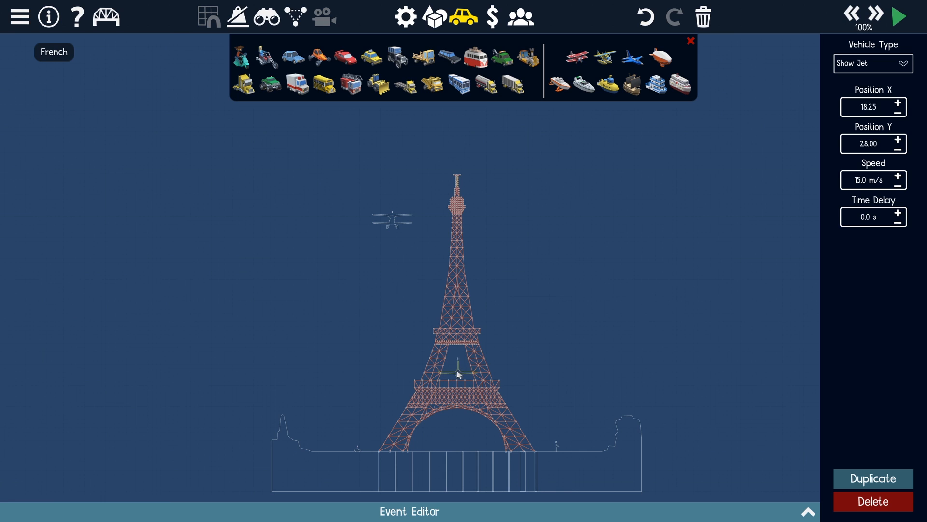
left_click_drag(456, 372, 456, 430)
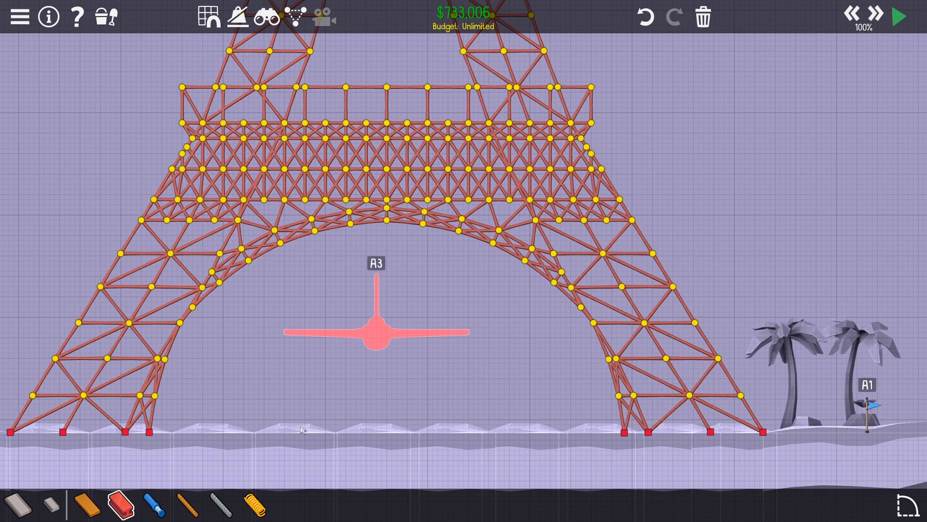
mouse_move(154, 220)
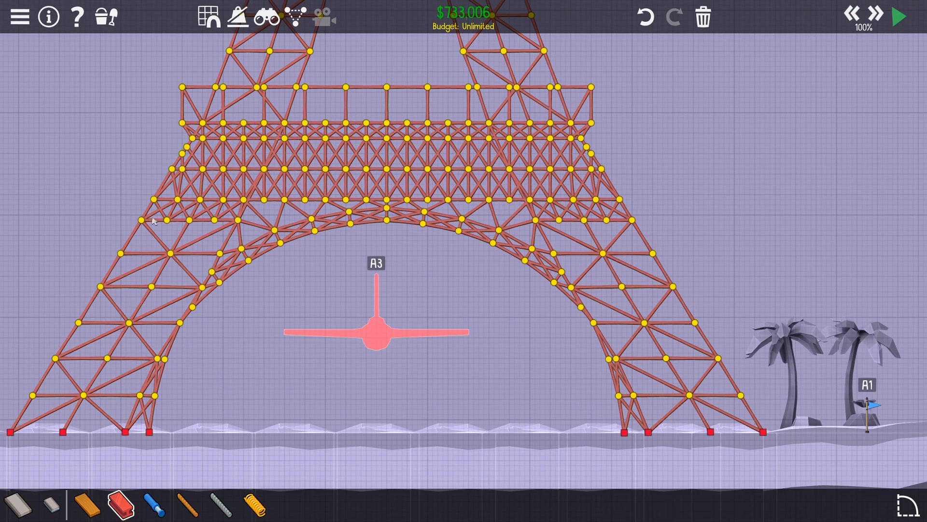
mouse_move(477, 182)
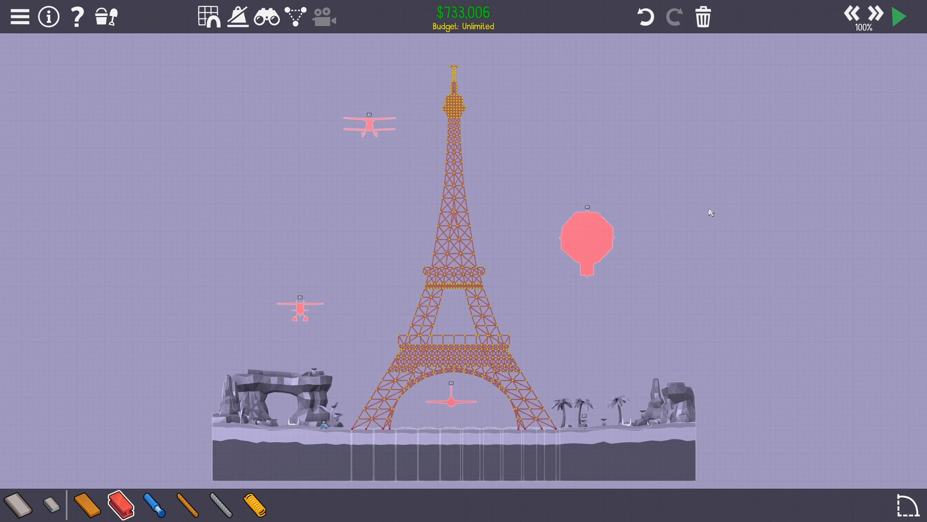
Step: Return to the sandbox editor from the top bar
left_click(899, 17)
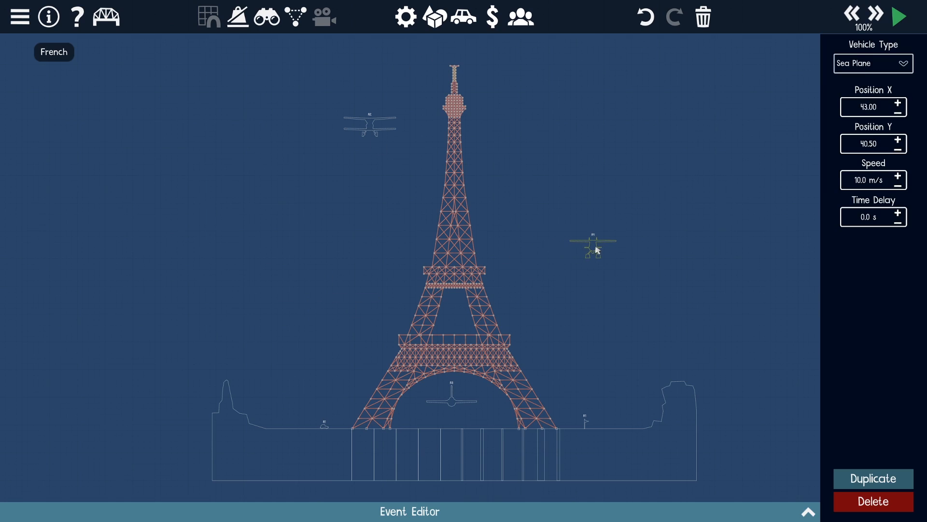
Step: Open the gear Settings to view the theme options
left_click(106, 16)
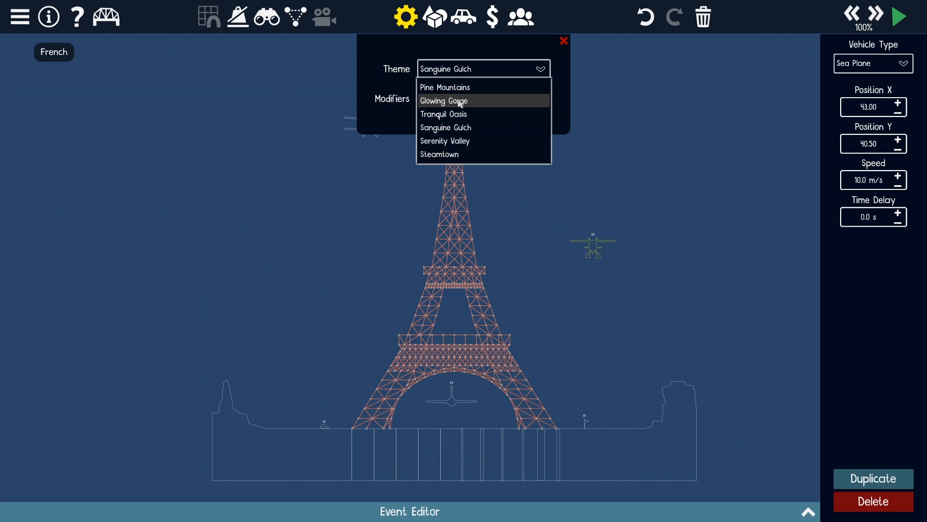
mouse_move(459, 141)
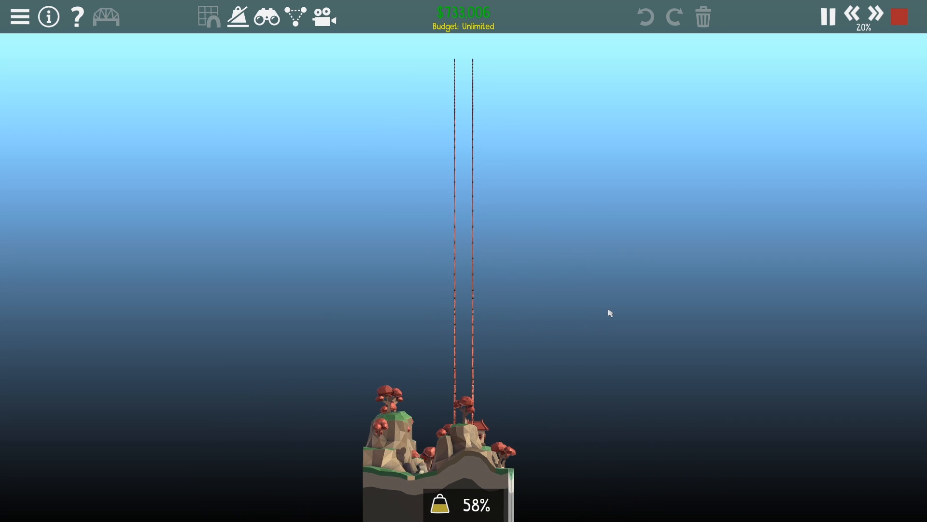
mouse_move(608, 294)
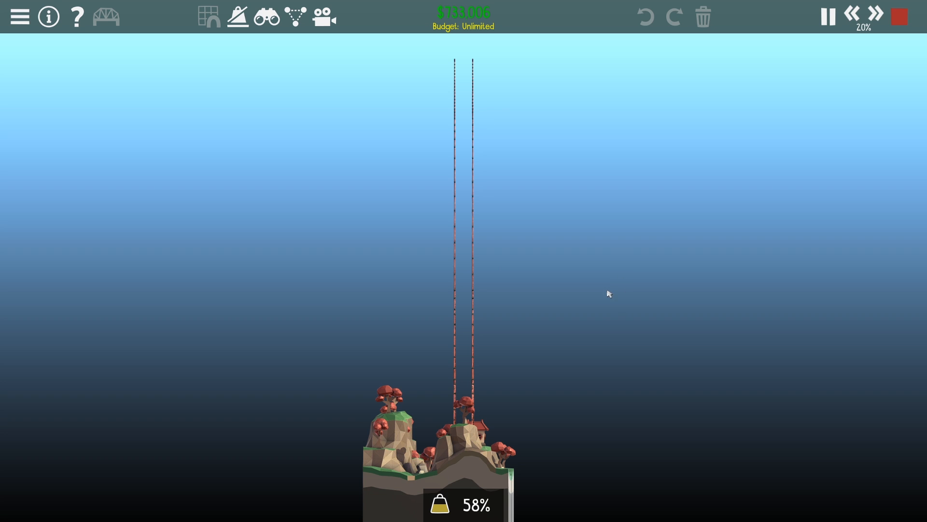
mouse_move(606, 289)
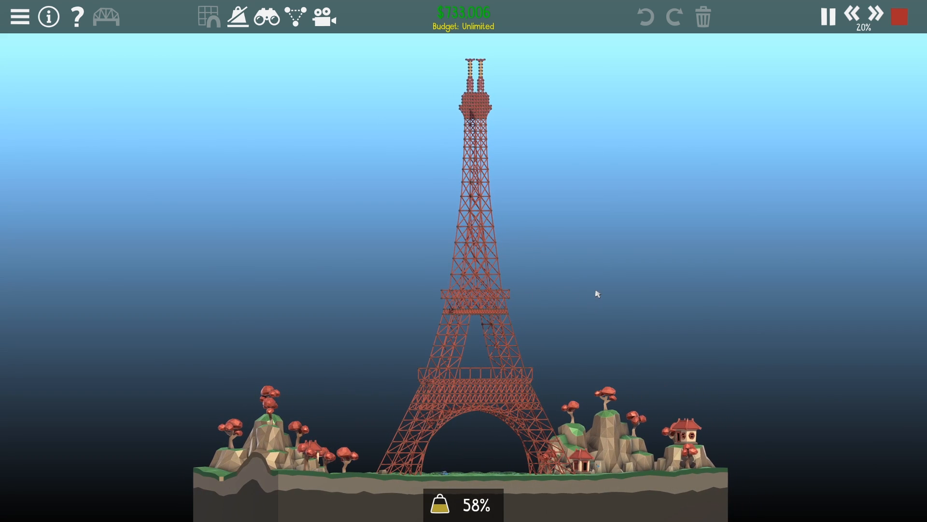
mouse_move(502, 333)
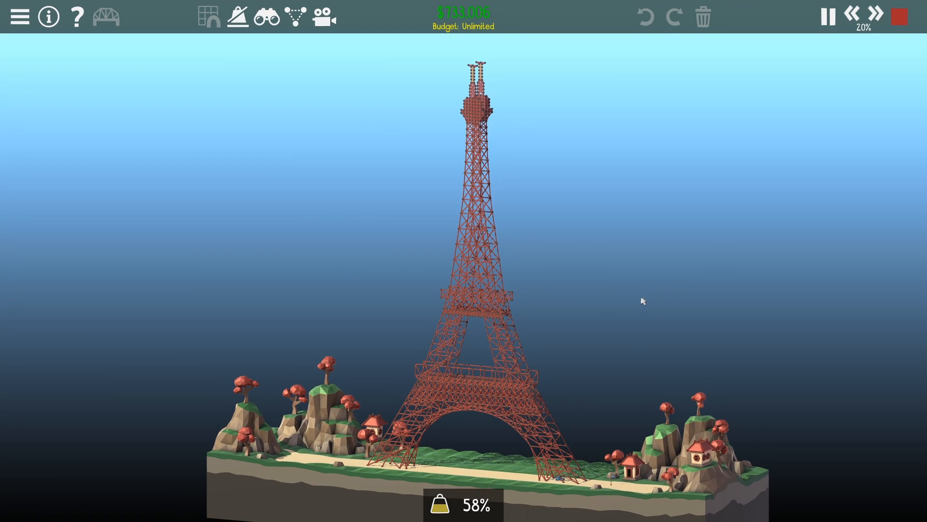
mouse_move(738, 289)
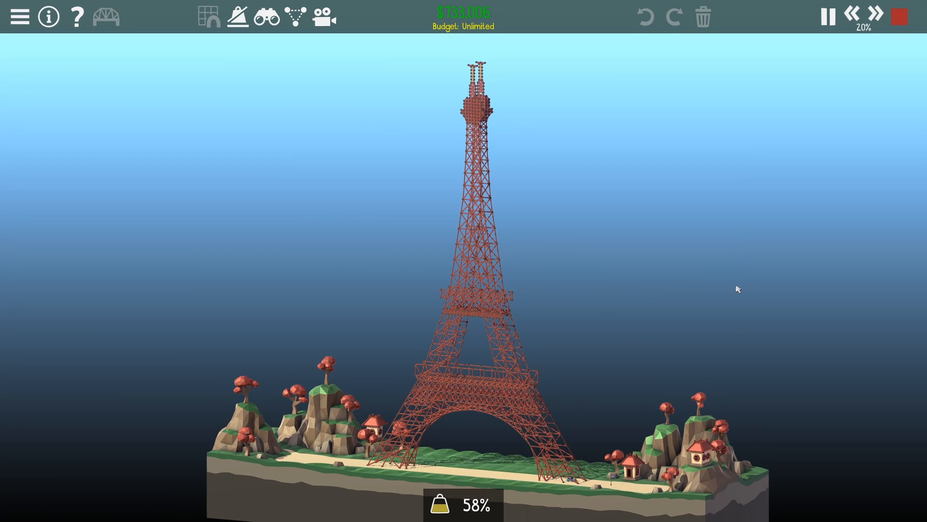